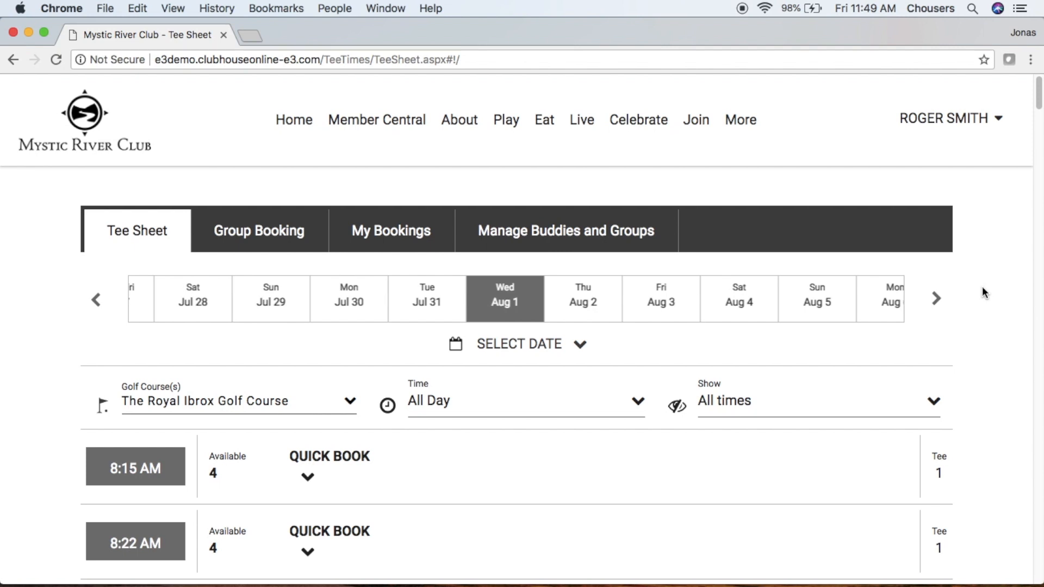
mouse_move(655, 231)
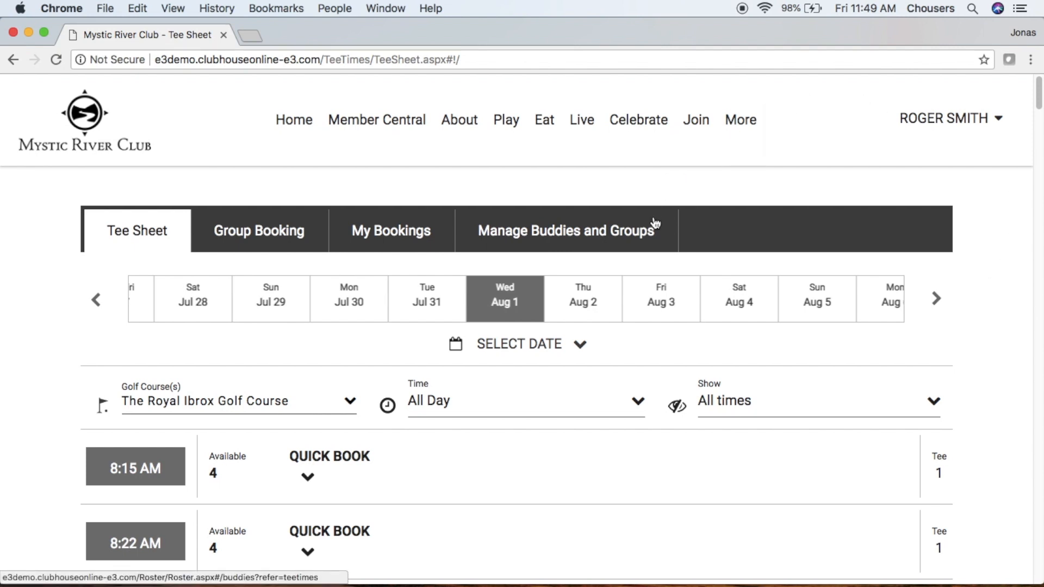
Step: Switch from the tee sheet to the Manage Buddies and Groups page
click(565, 231)
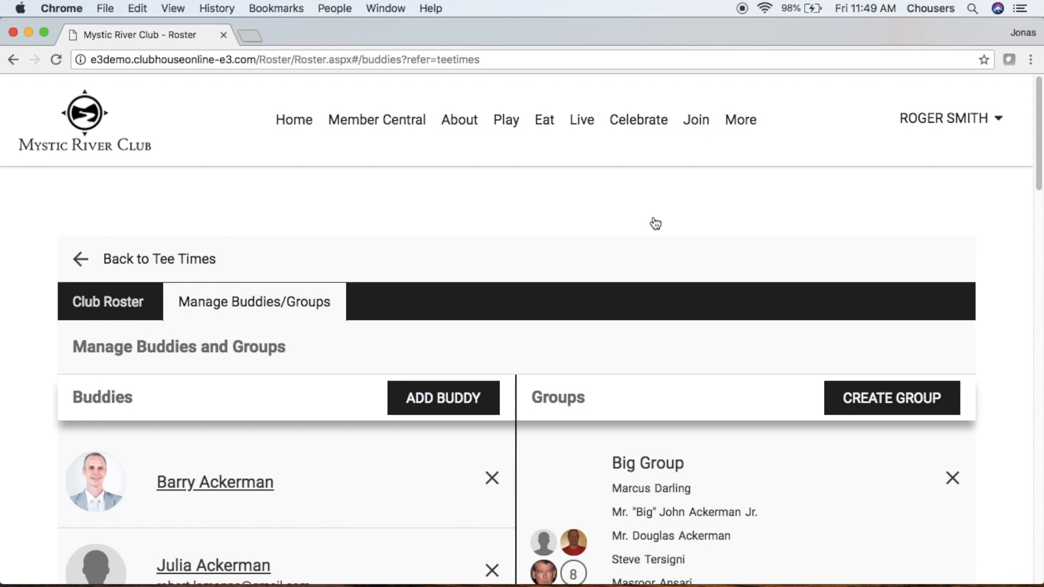
mouse_move(644, 220)
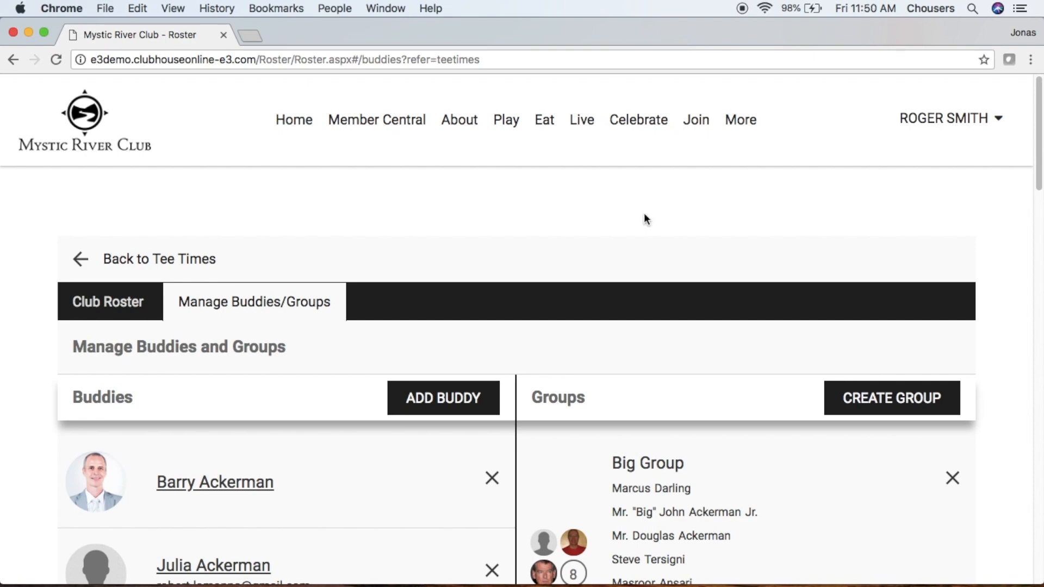
mouse_move(365, 347)
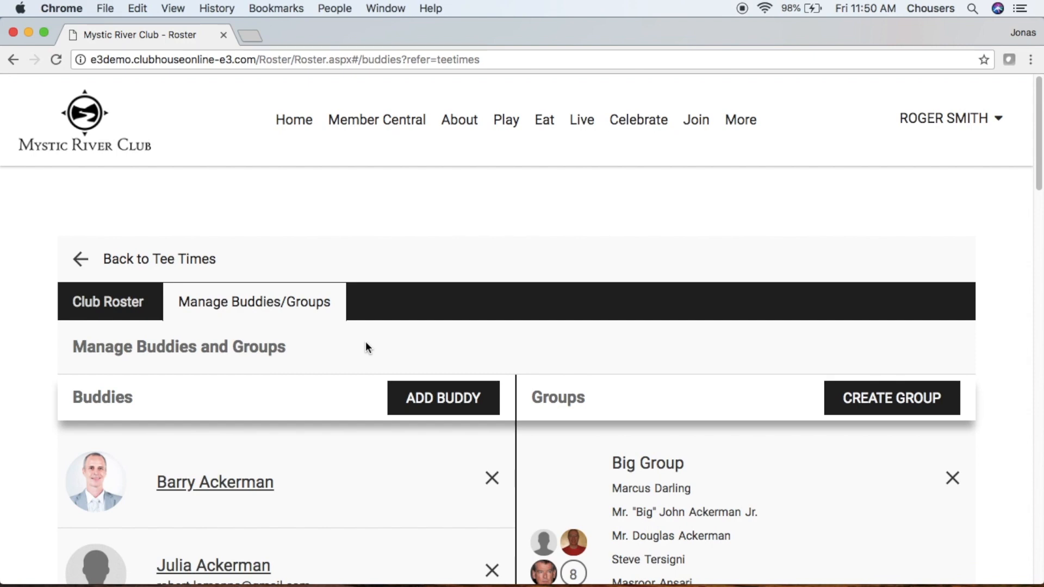
mouse_move(492, 402)
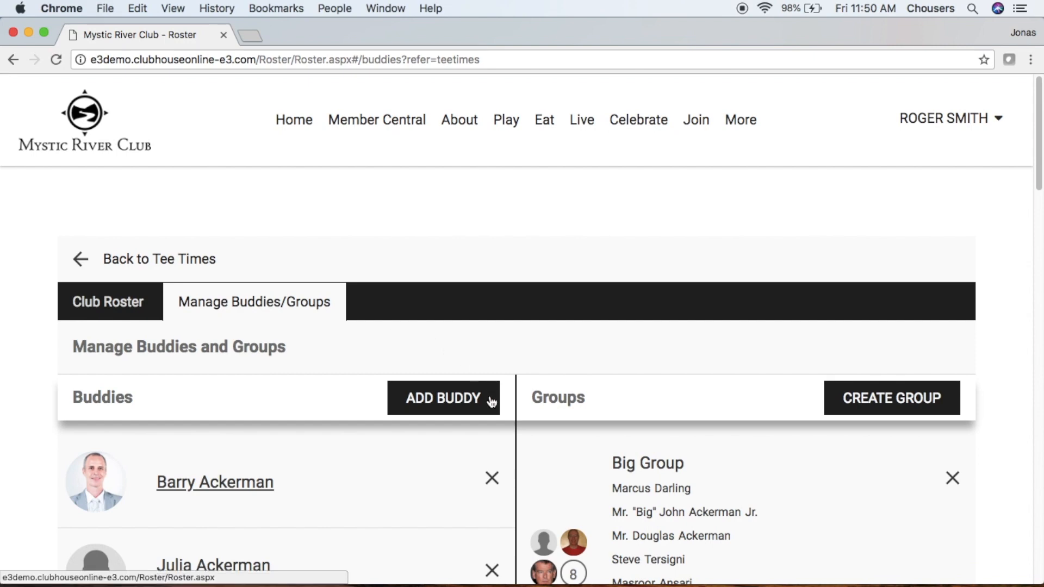
click(443, 397)
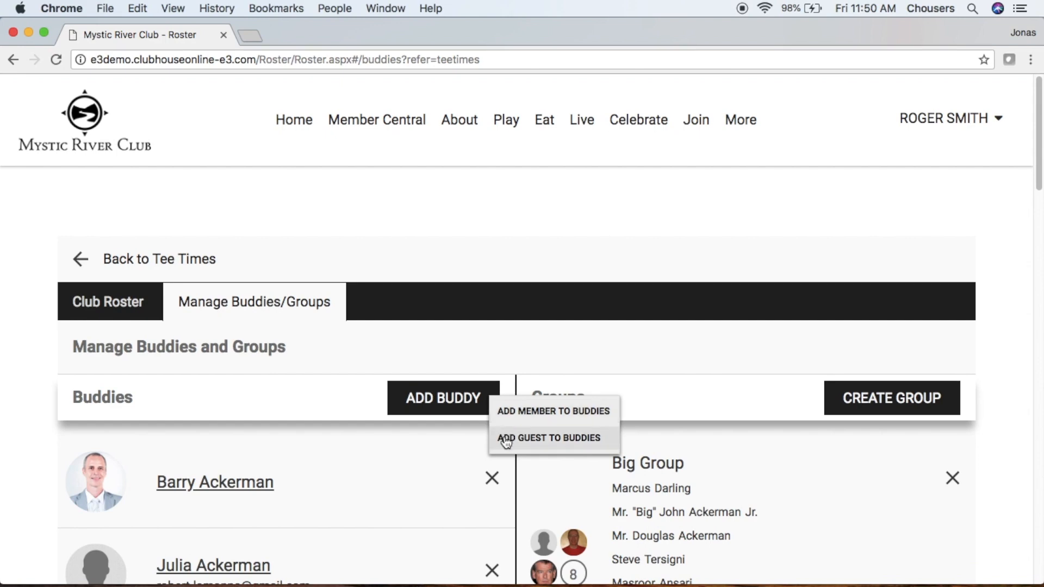
mouse_move(521, 419)
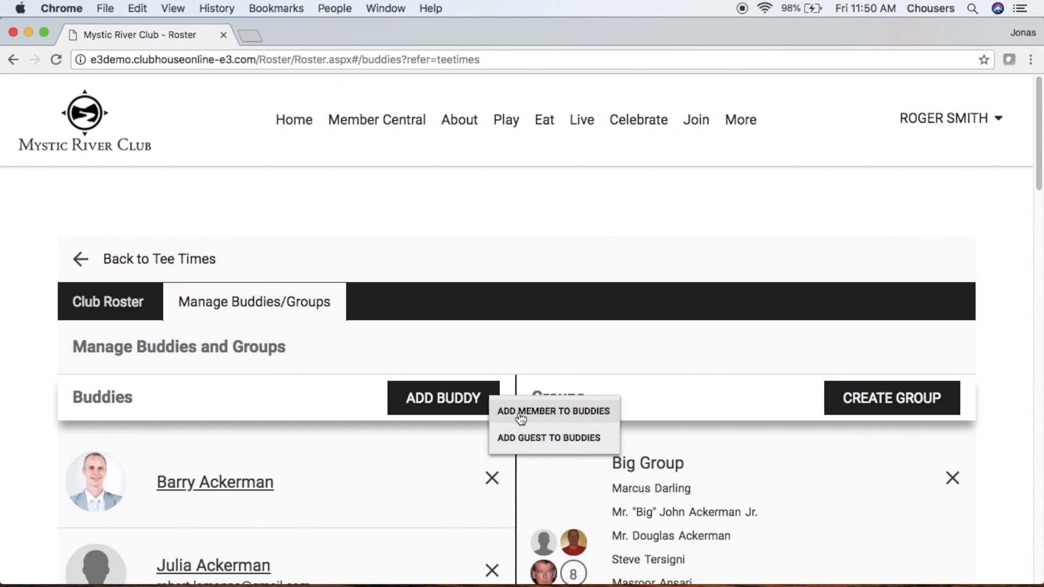
click(553, 411)
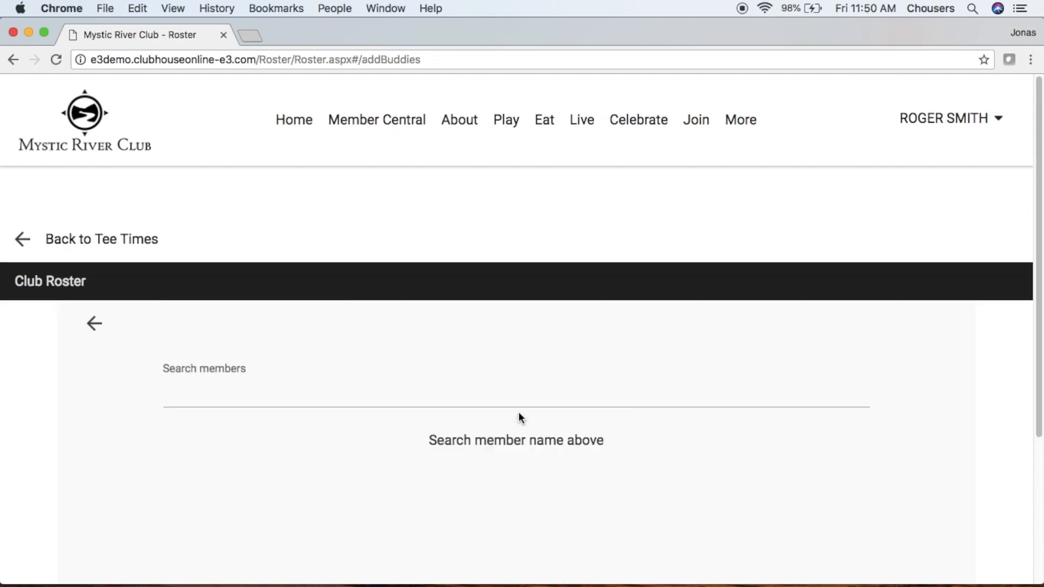
text(joh)
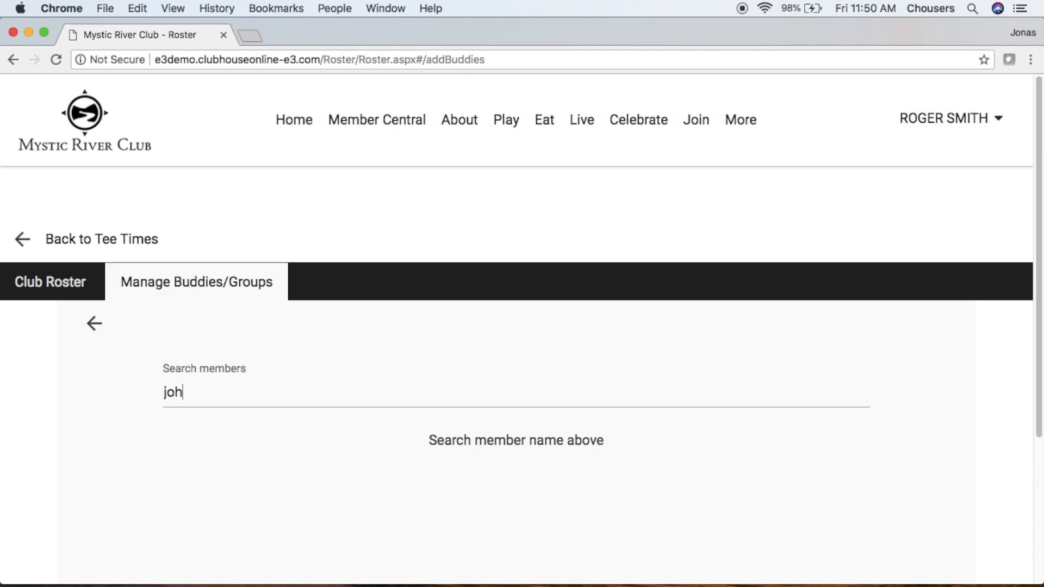
text(n)
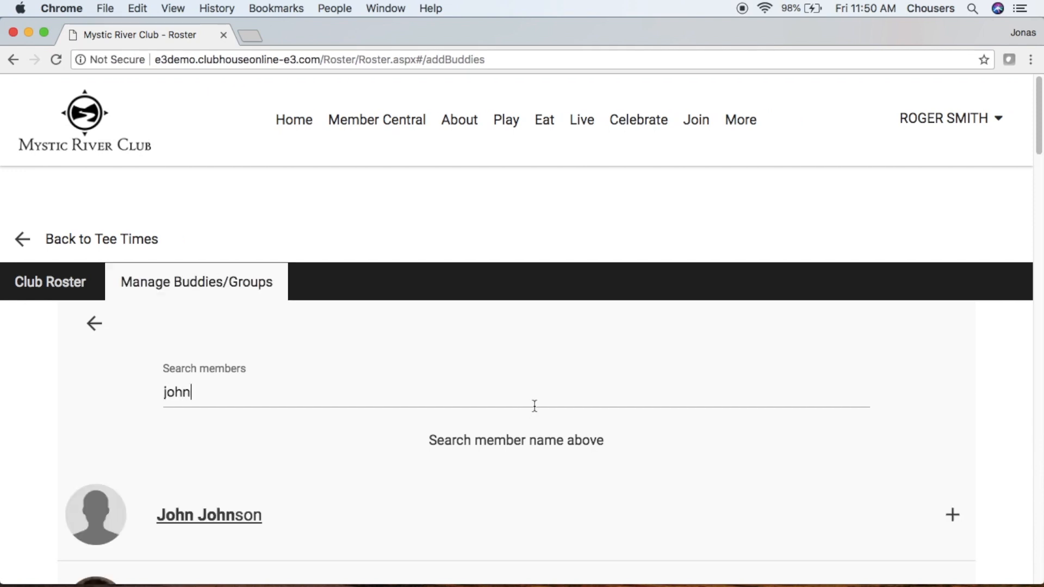
click(951, 515)
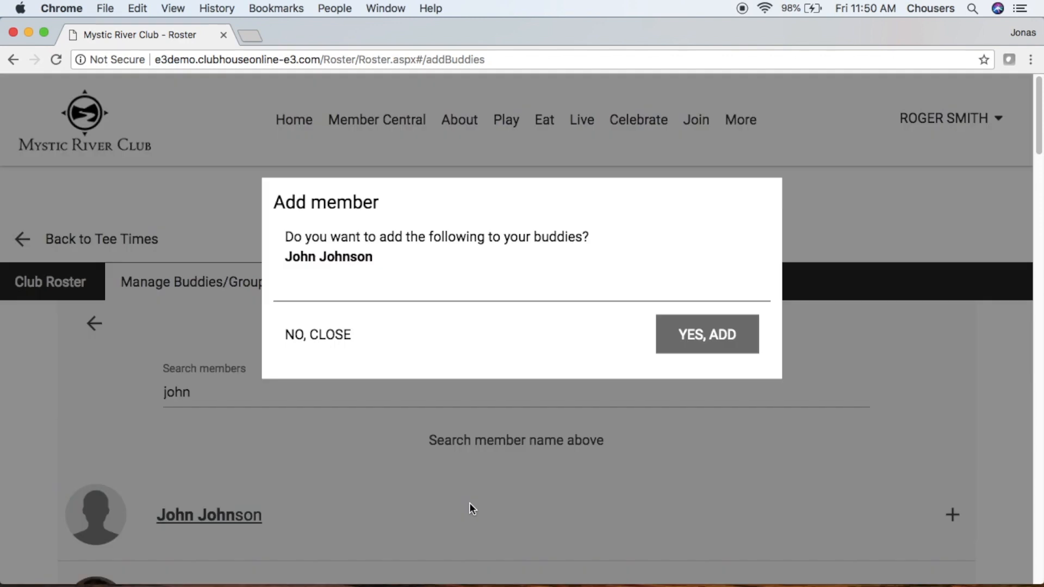
click(706, 334)
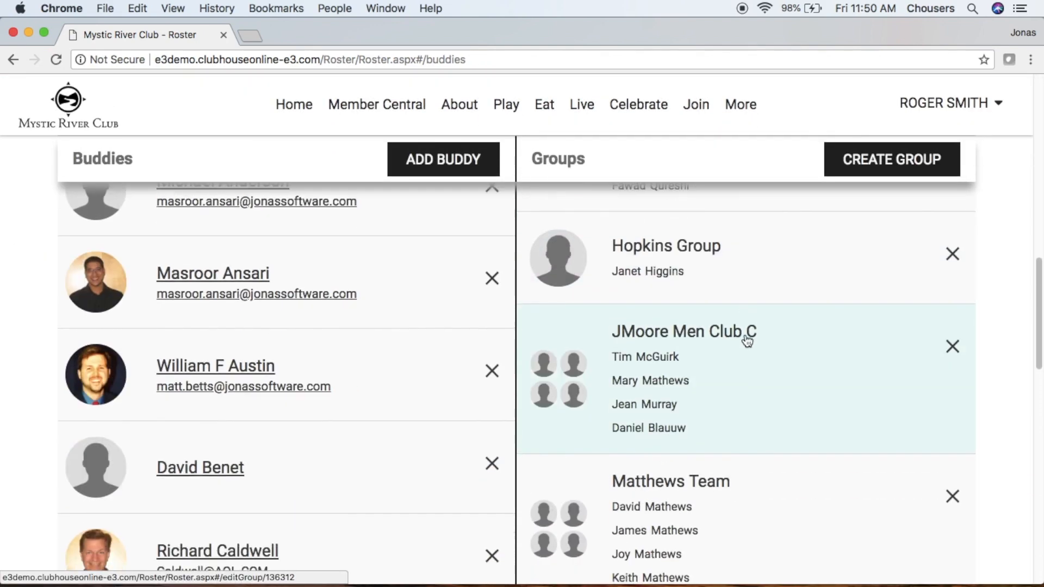
scroll(down, 3)
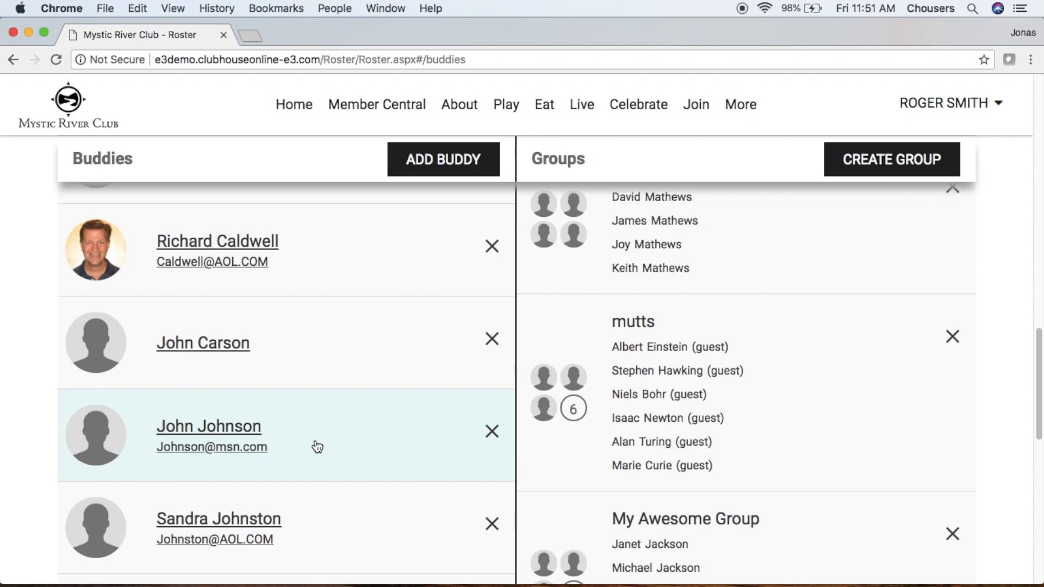
mouse_move(332, 439)
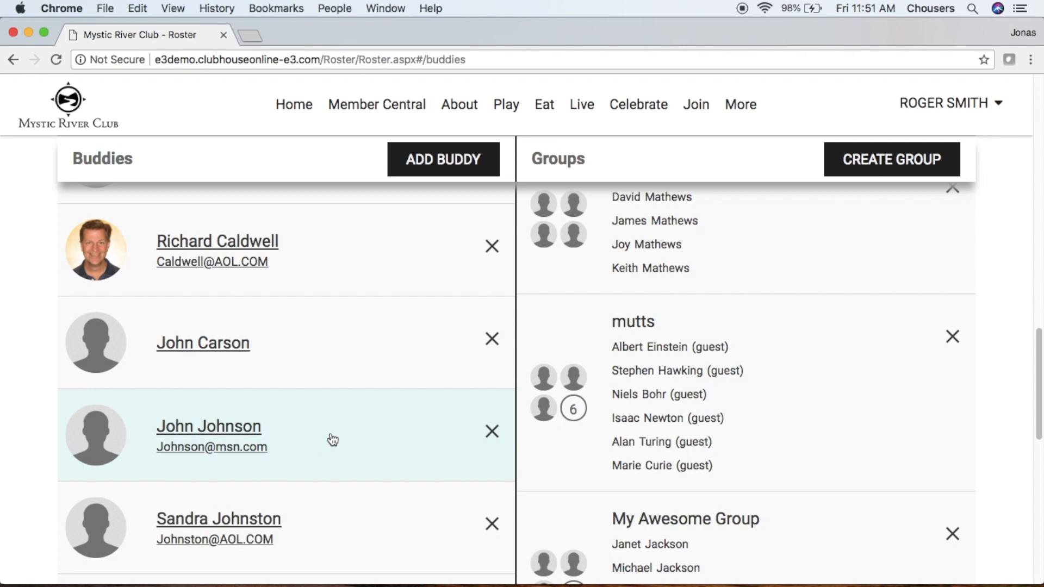
click(442, 159)
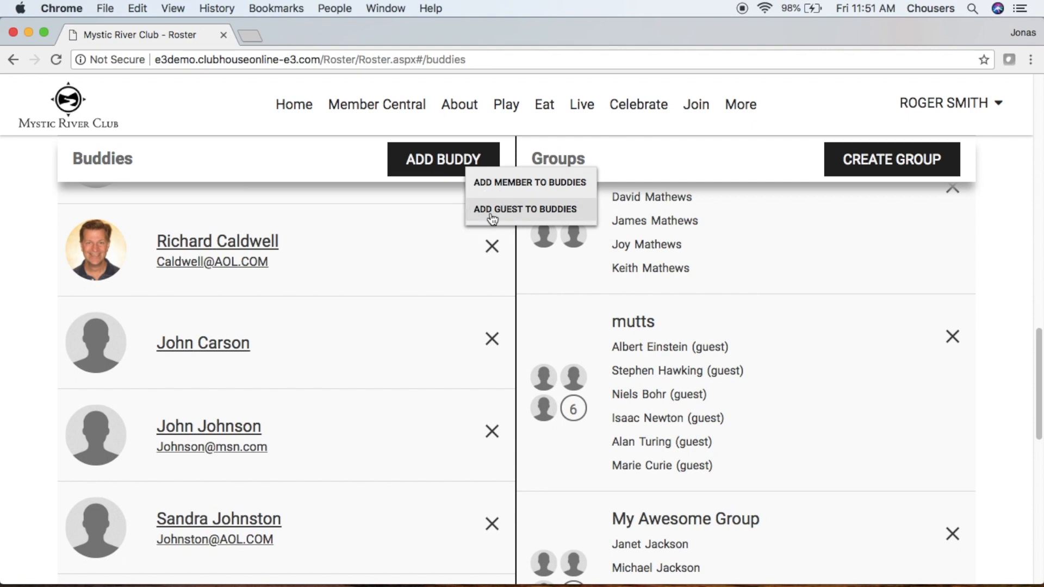
click(525, 209)
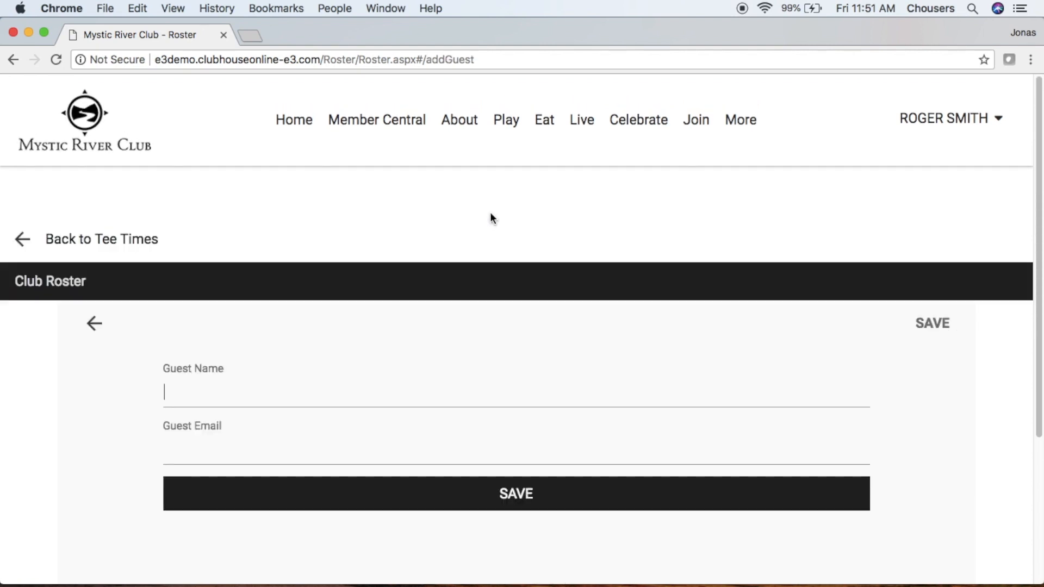
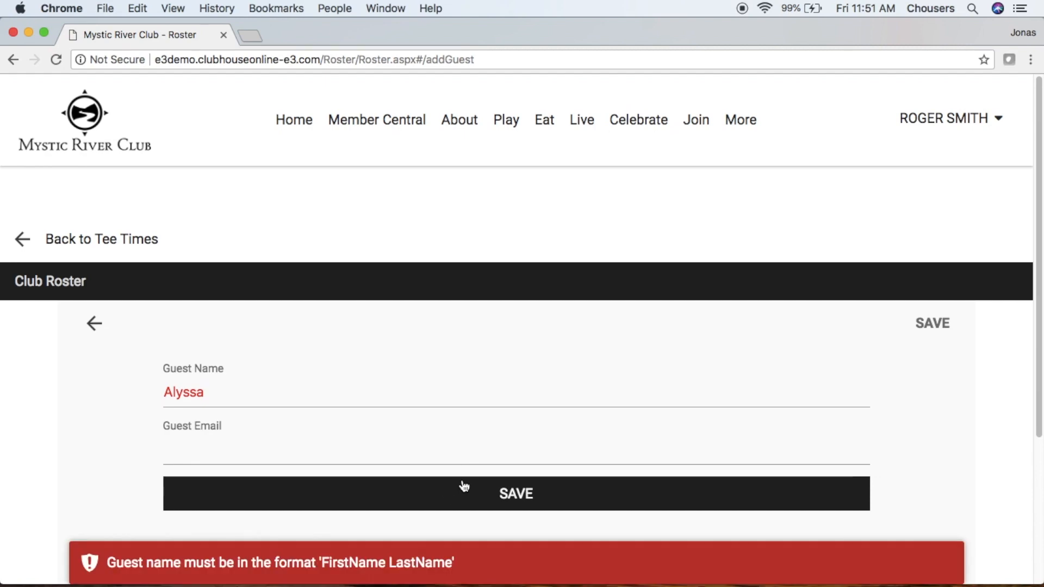
mouse_move(460, 397)
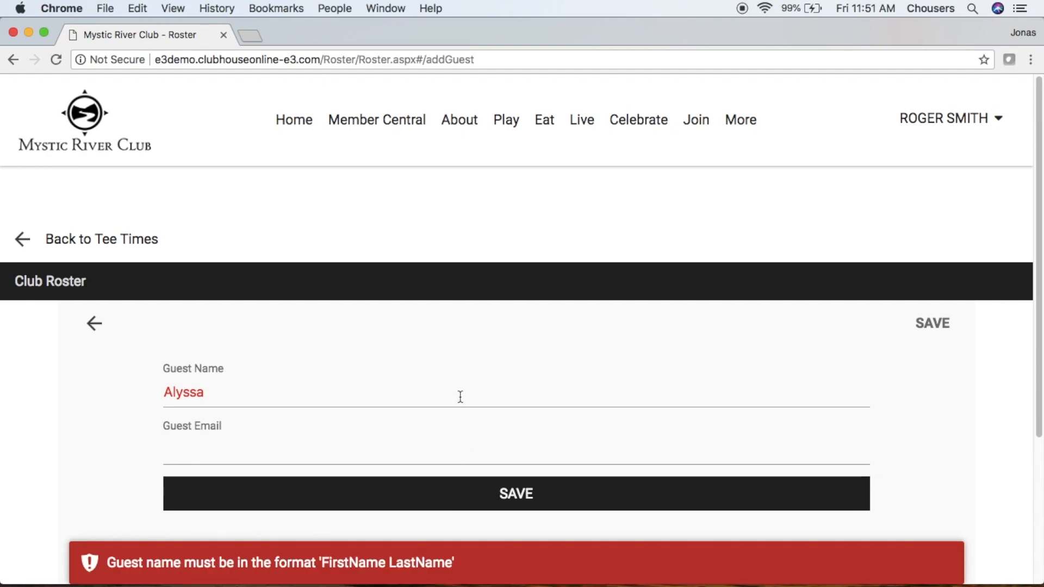
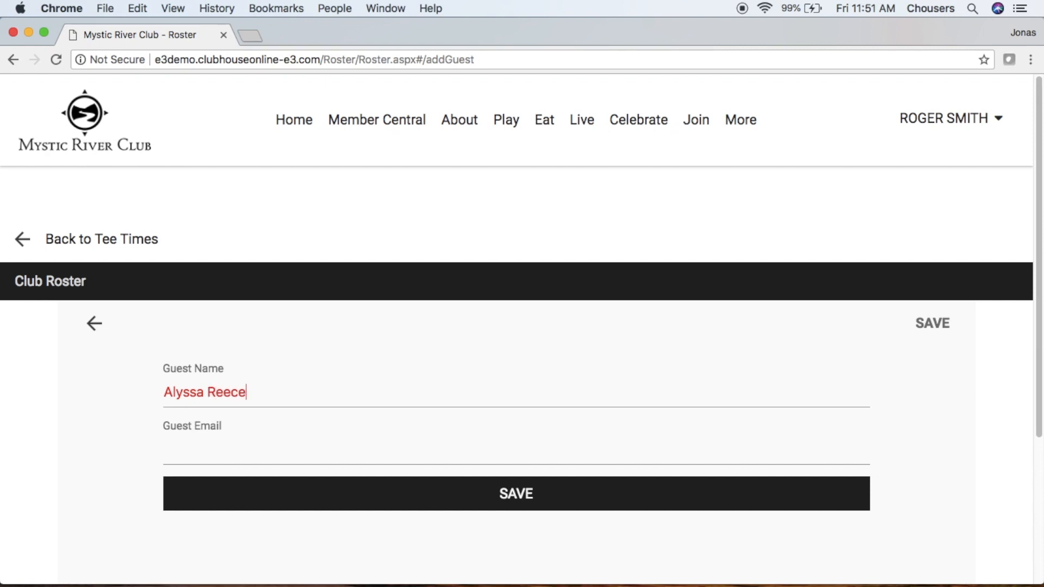
click(333, 450)
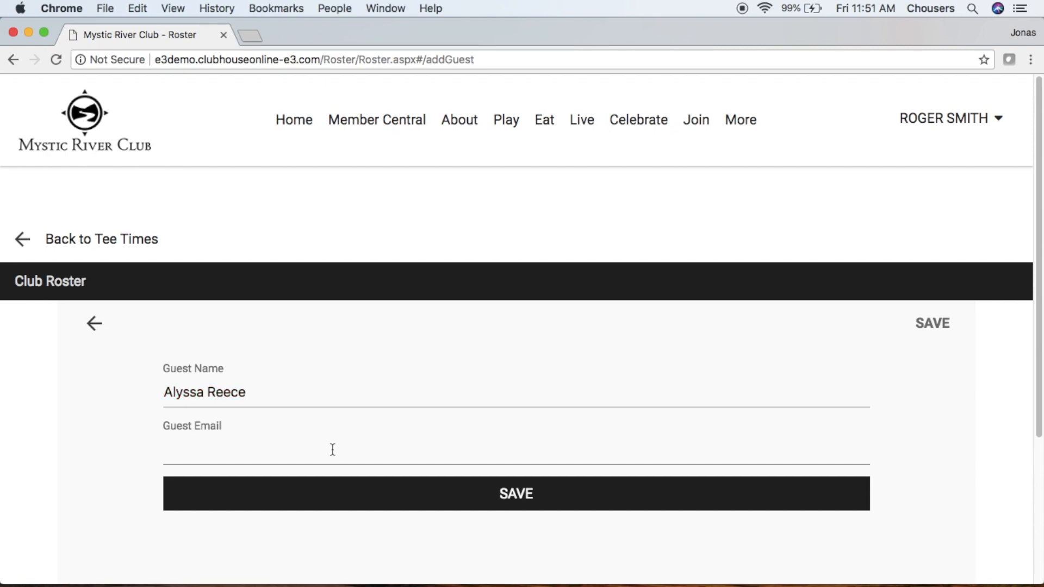
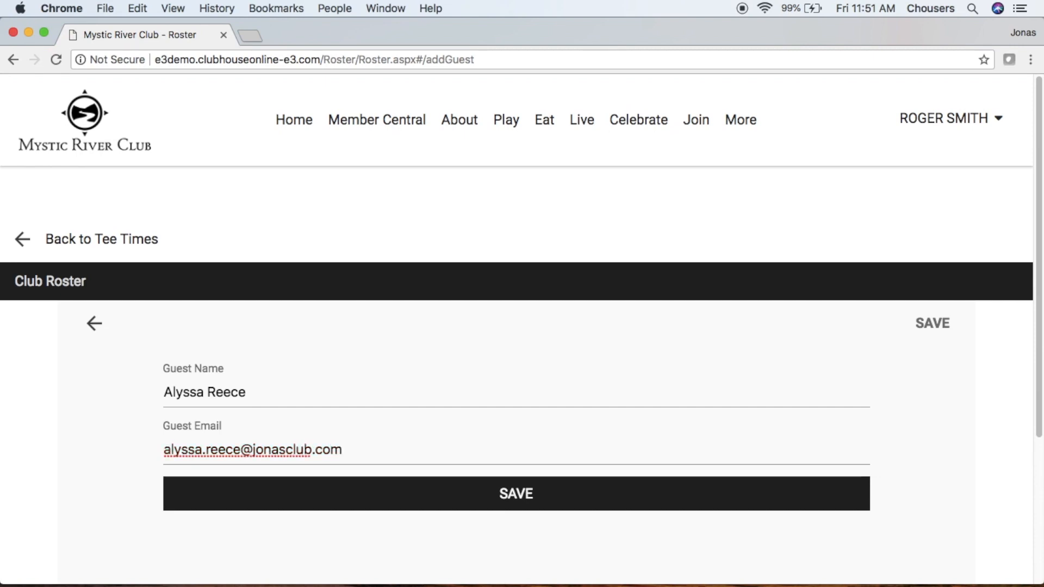
click(468, 497)
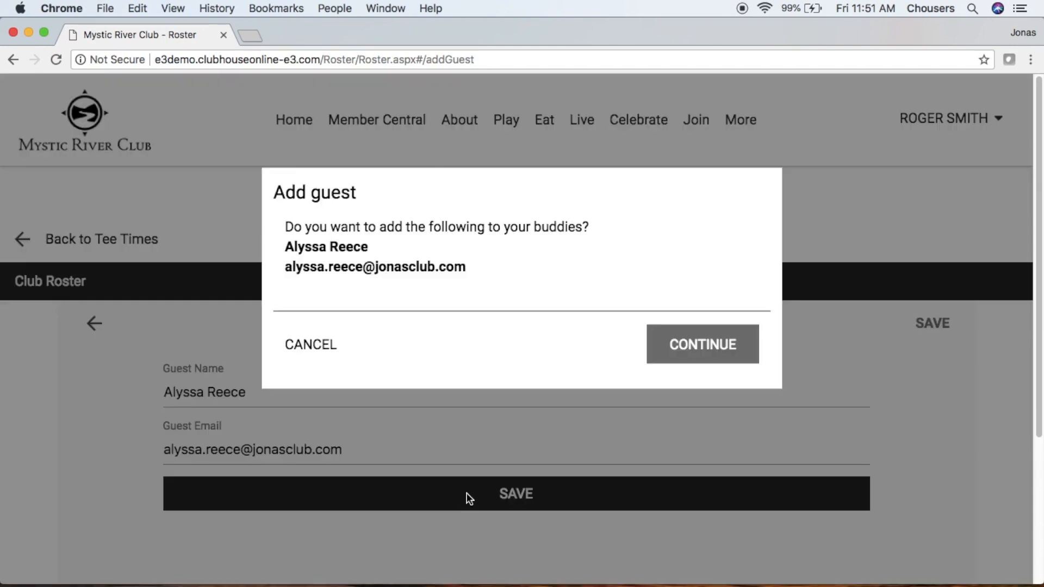
mouse_move(726, 342)
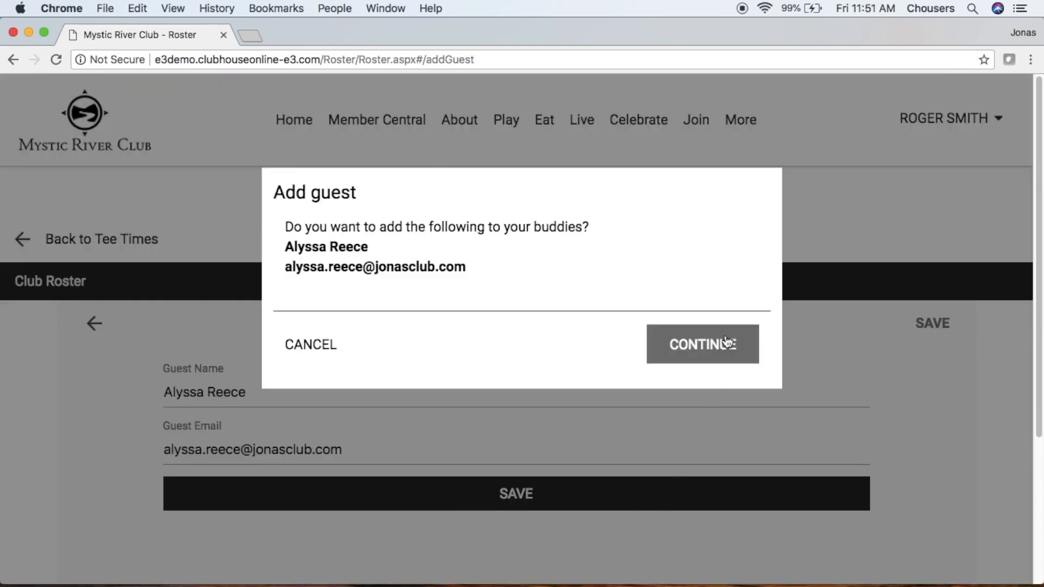
click(702, 345)
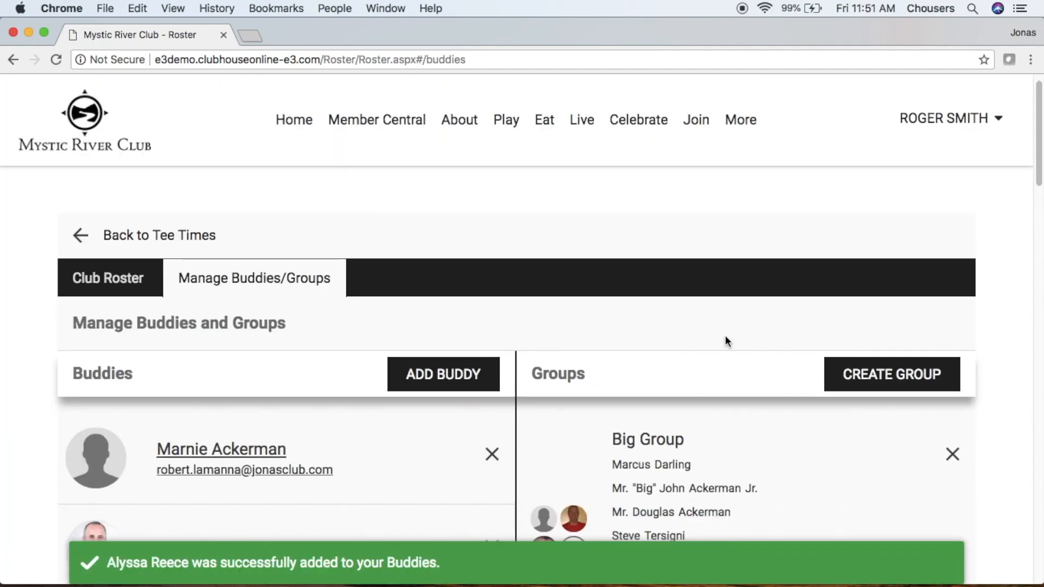
scroll(down, 3)
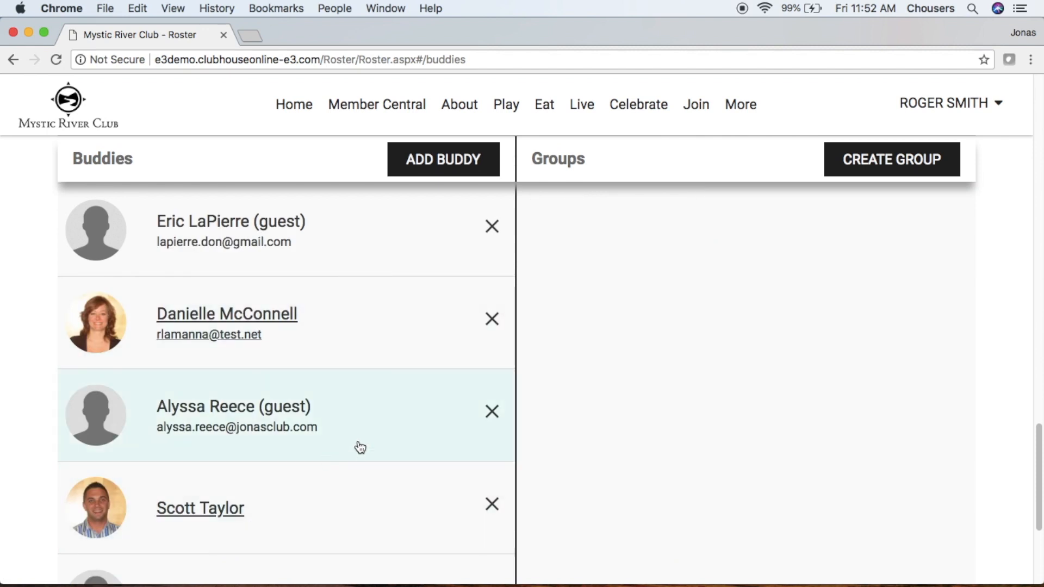
mouse_move(270, 426)
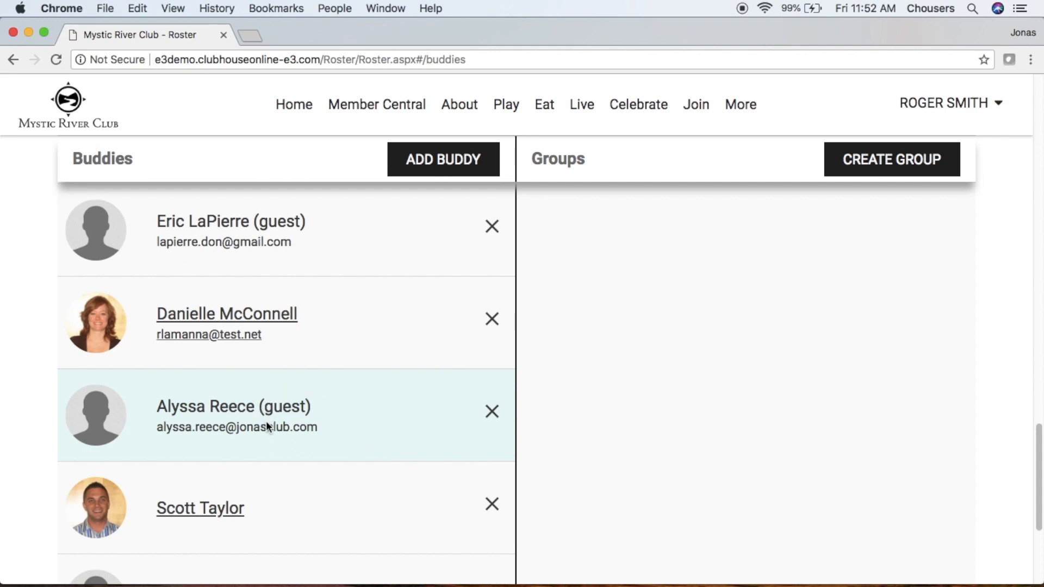
mouse_move(783, 402)
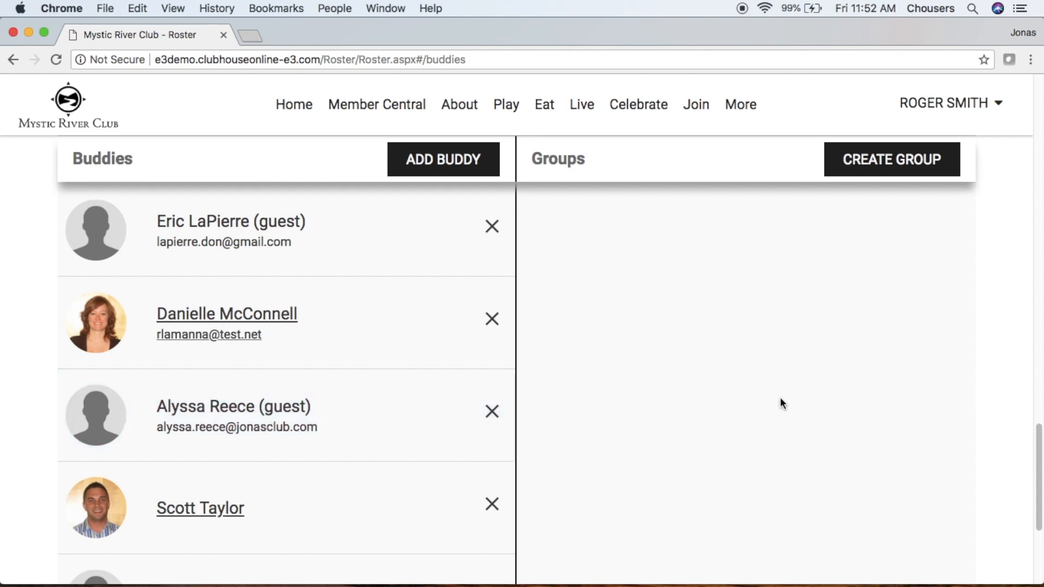
mouse_move(927, 466)
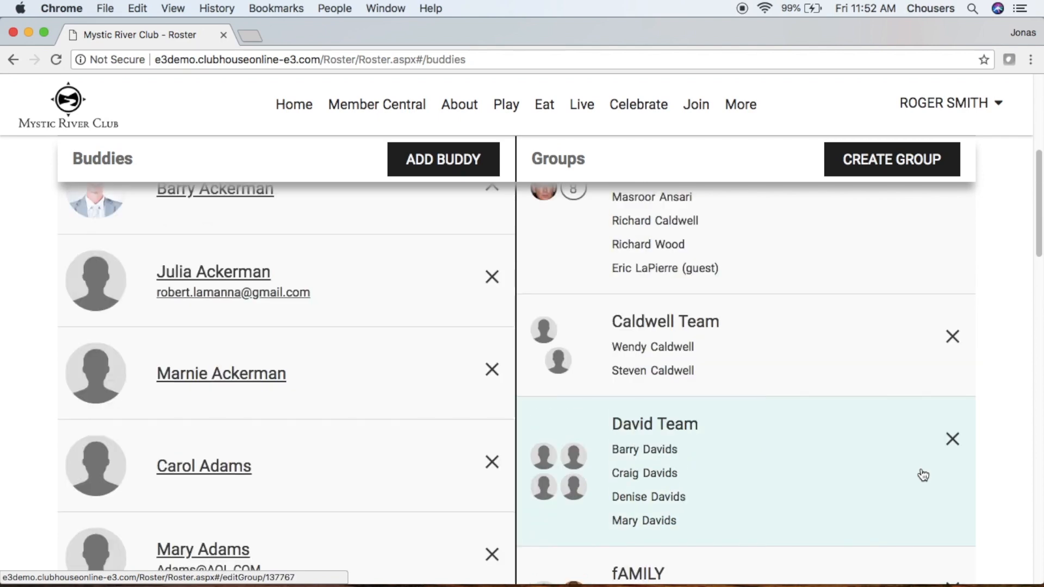
scroll(up, 3)
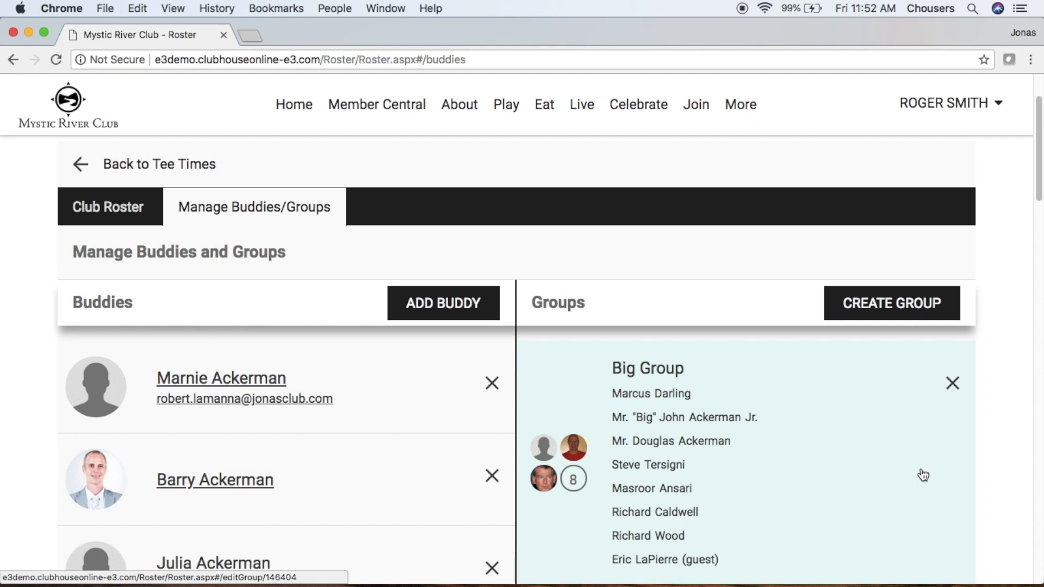
click(890, 302)
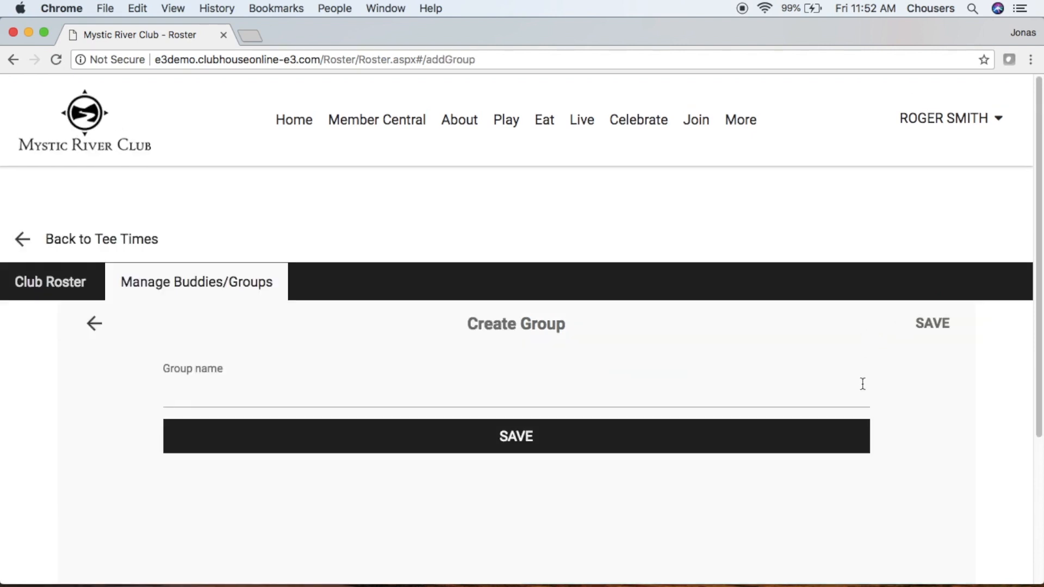
Step: Name the new group 'Relatives' and save it
text(Relati)
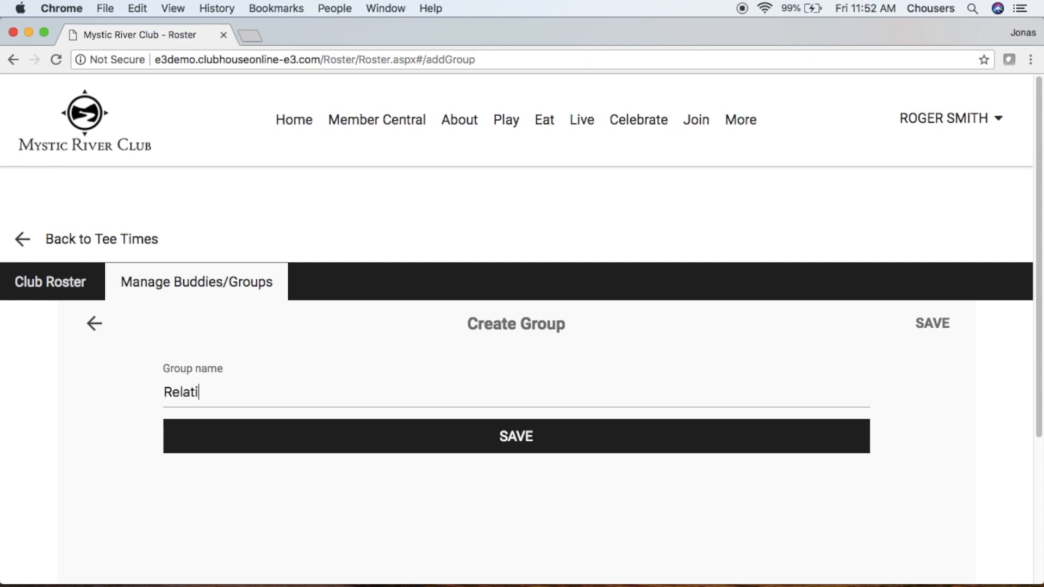
text(ves)
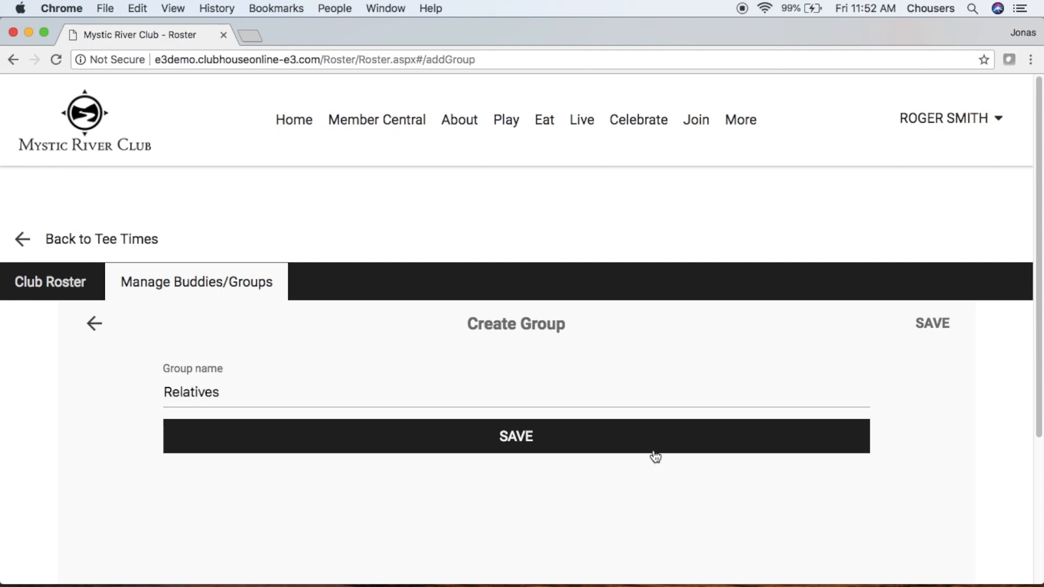
click(516, 436)
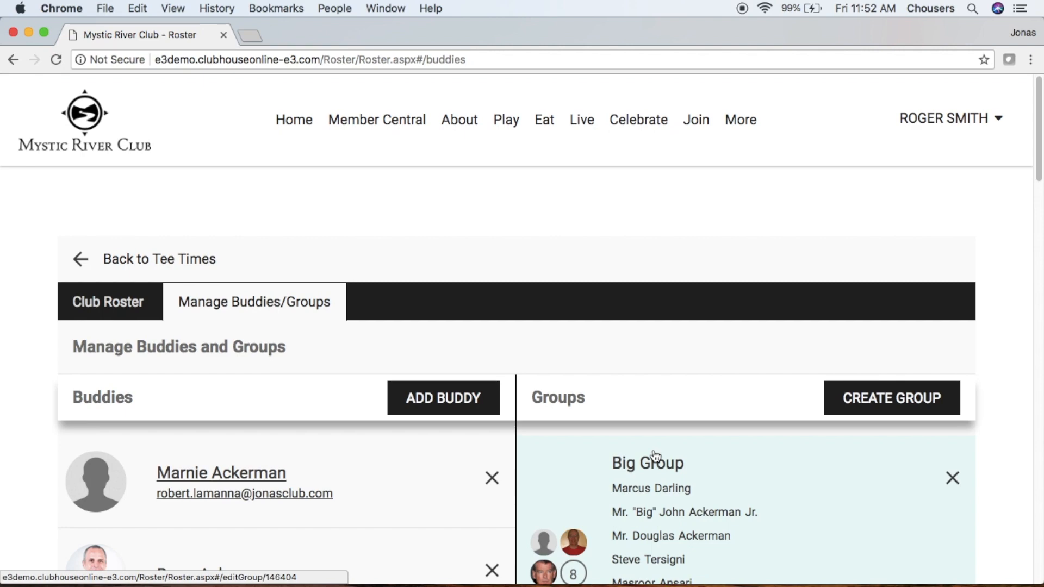
Step: Search members for 'smith' and add John Smith to the Relatives group
scroll(down, 3)
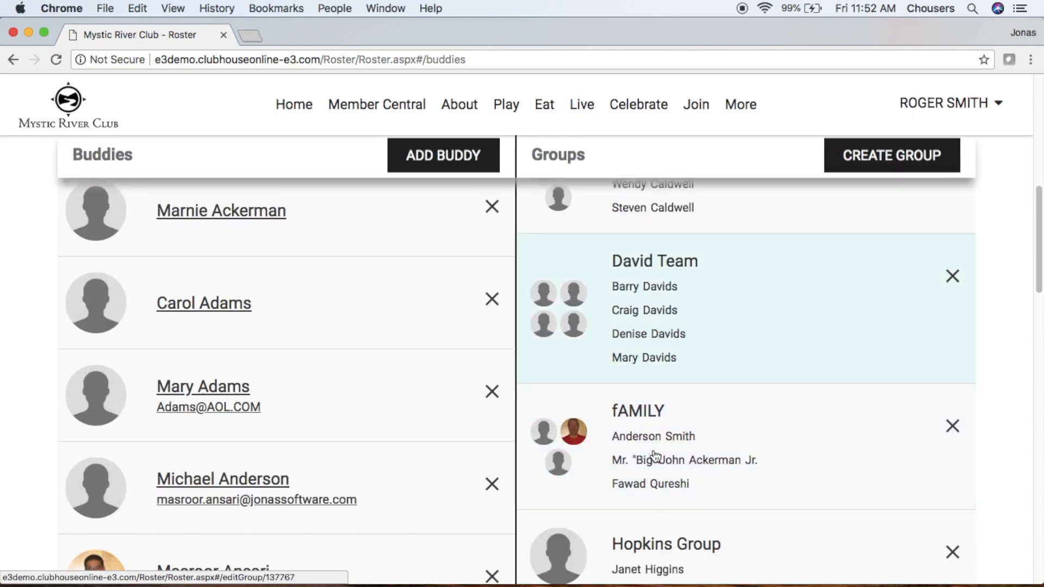
scroll(down, 3)
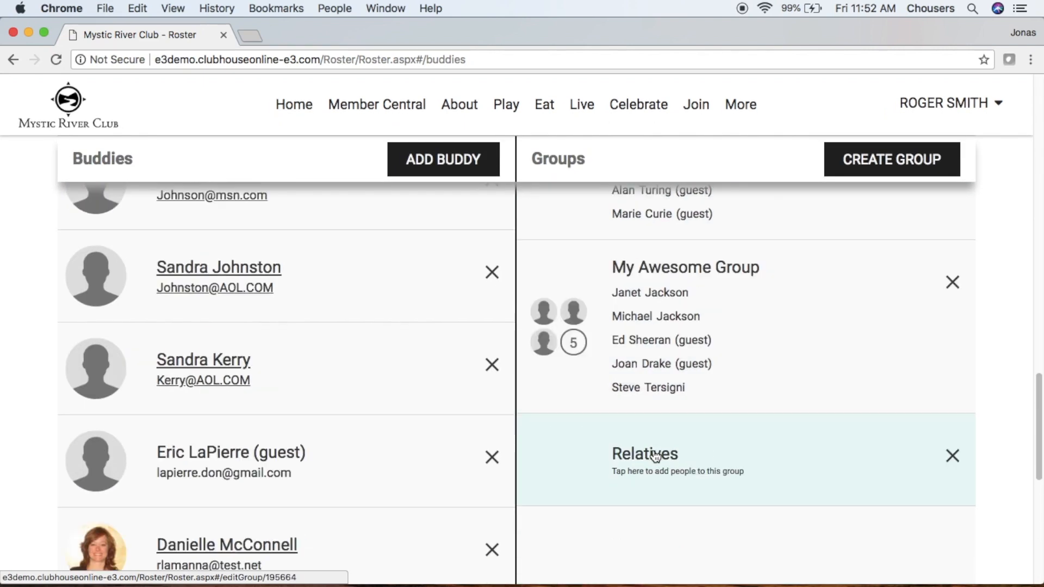
mouse_move(772, 475)
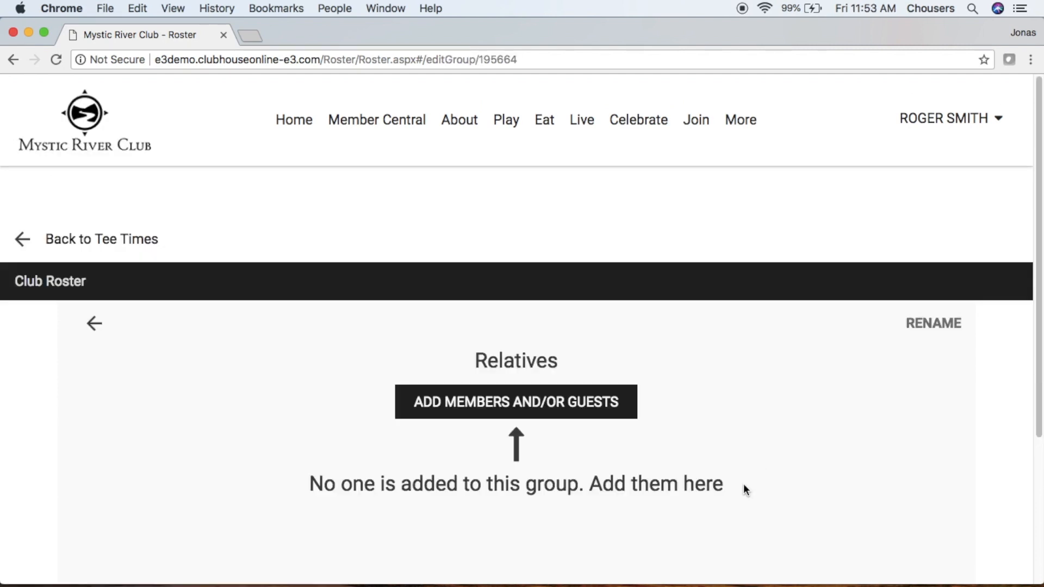
click(515, 401)
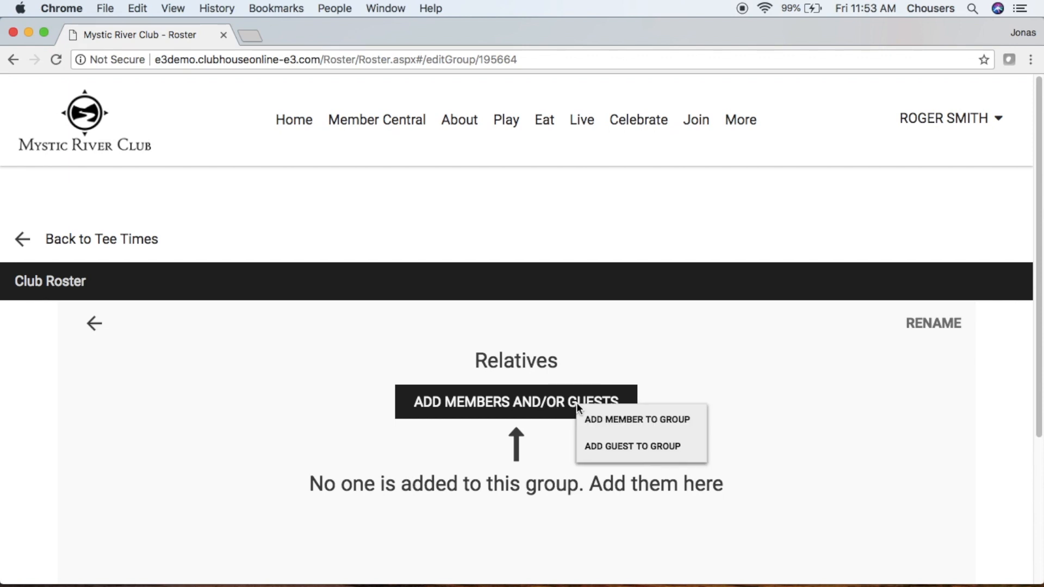
mouse_move(594, 453)
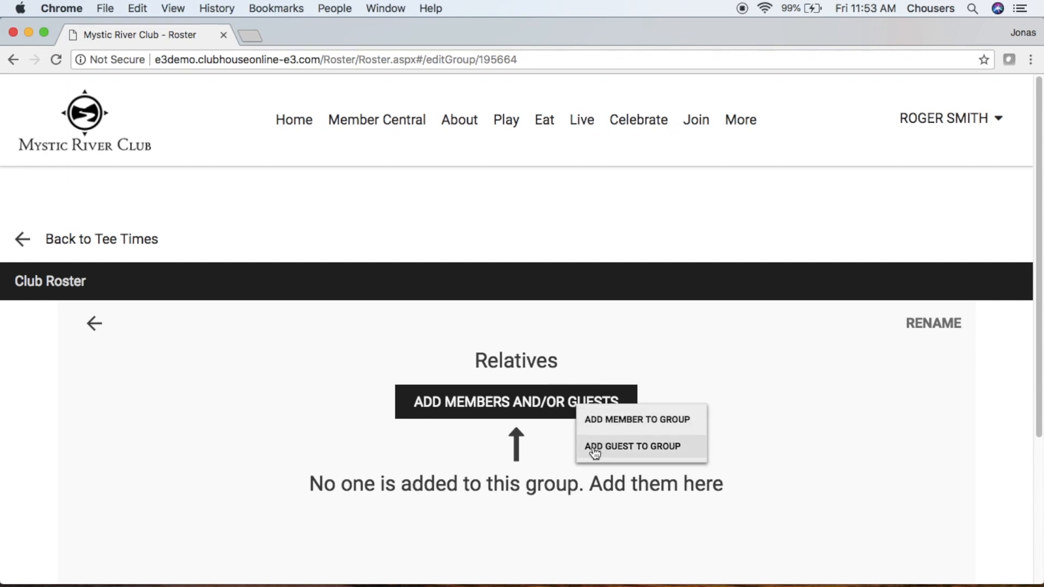
click(636, 419)
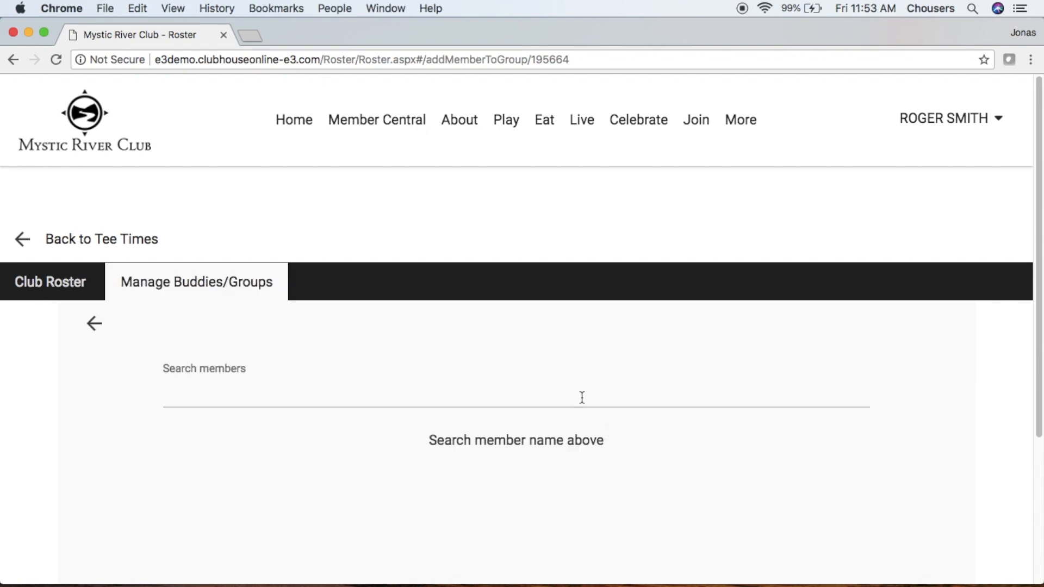
text(smith)
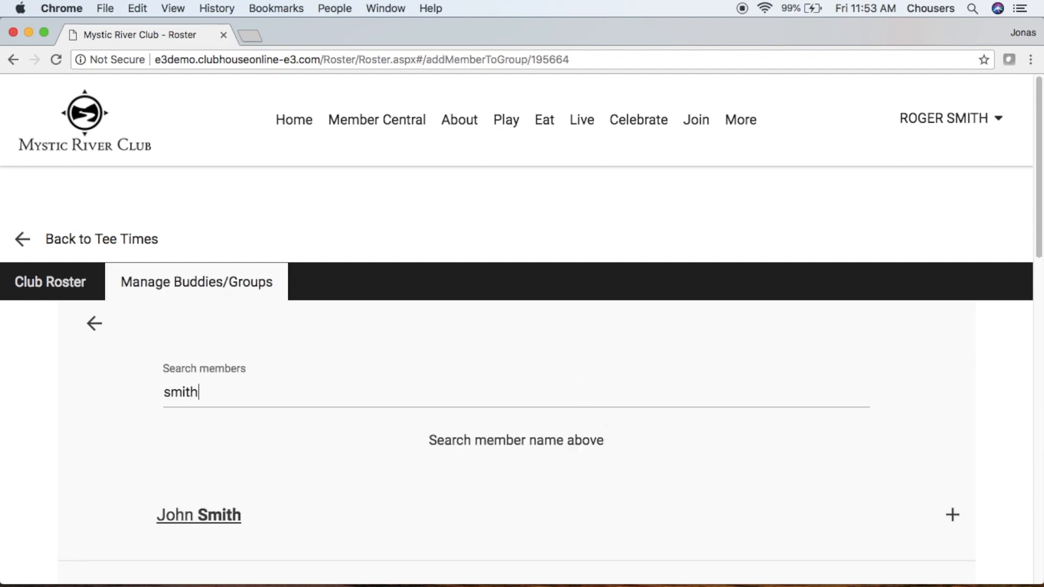
click(952, 515)
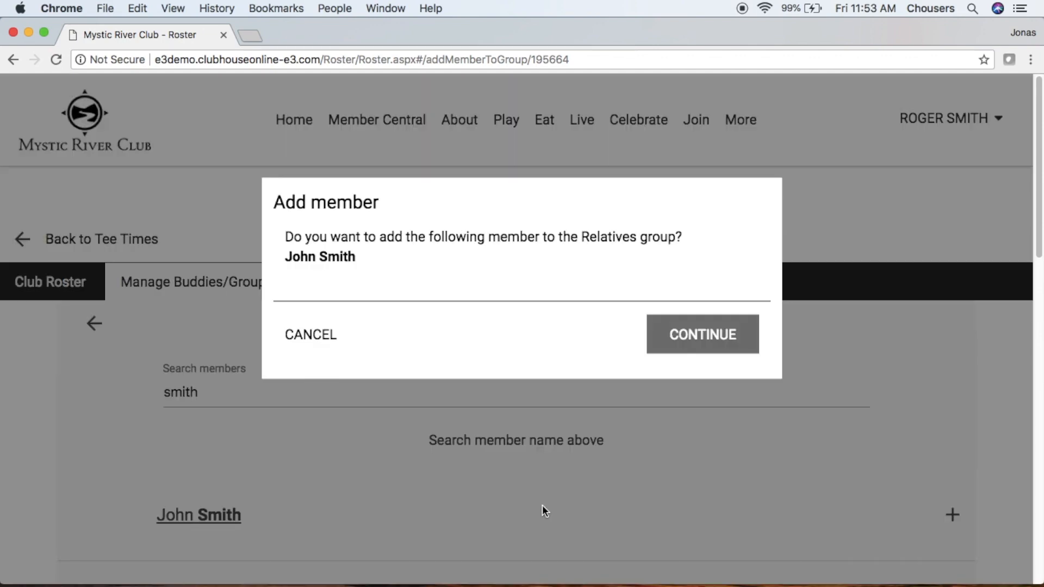
click(702, 334)
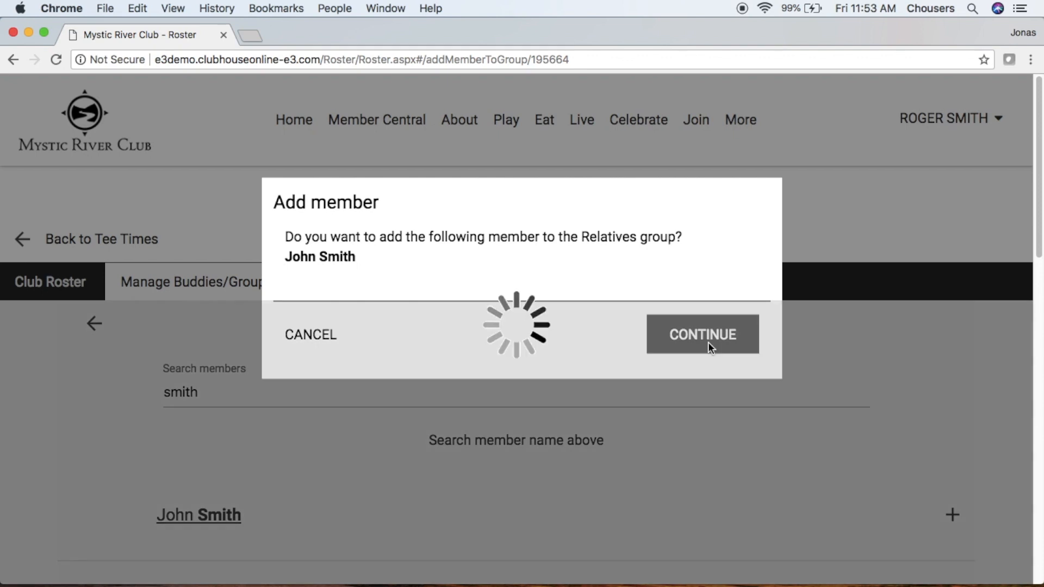
click(701, 334)
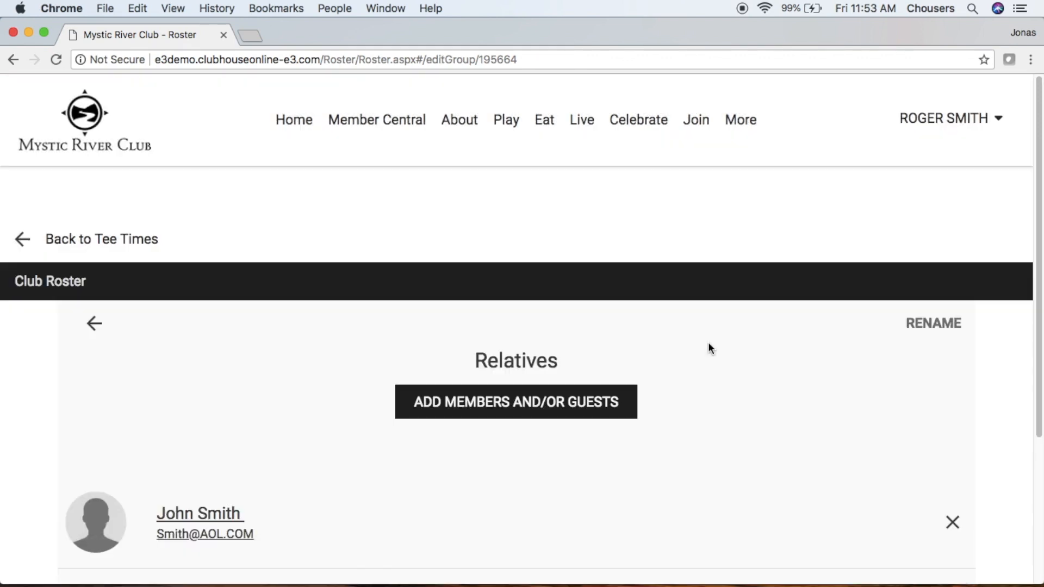
click(515, 401)
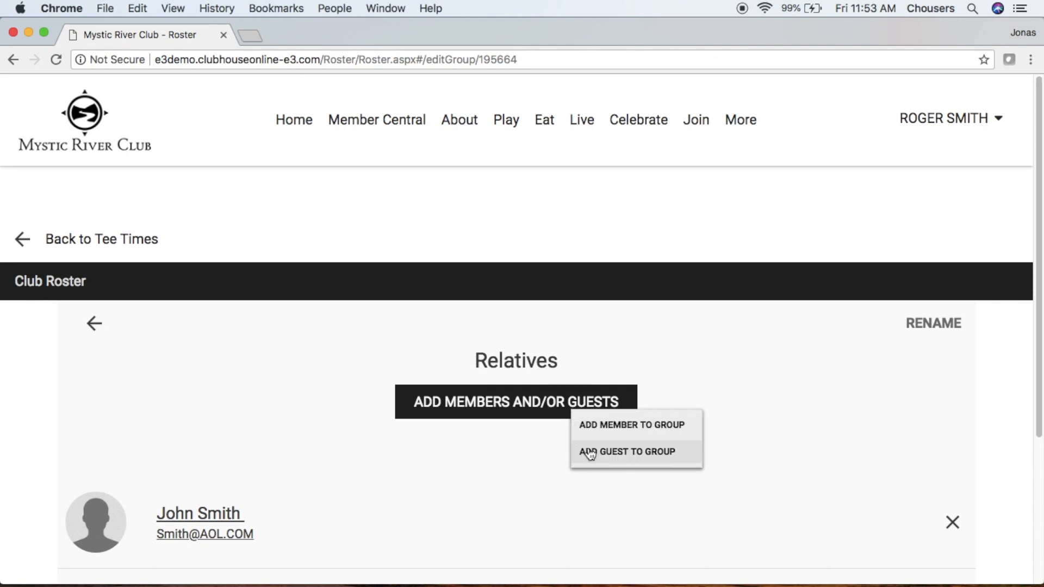
click(626, 451)
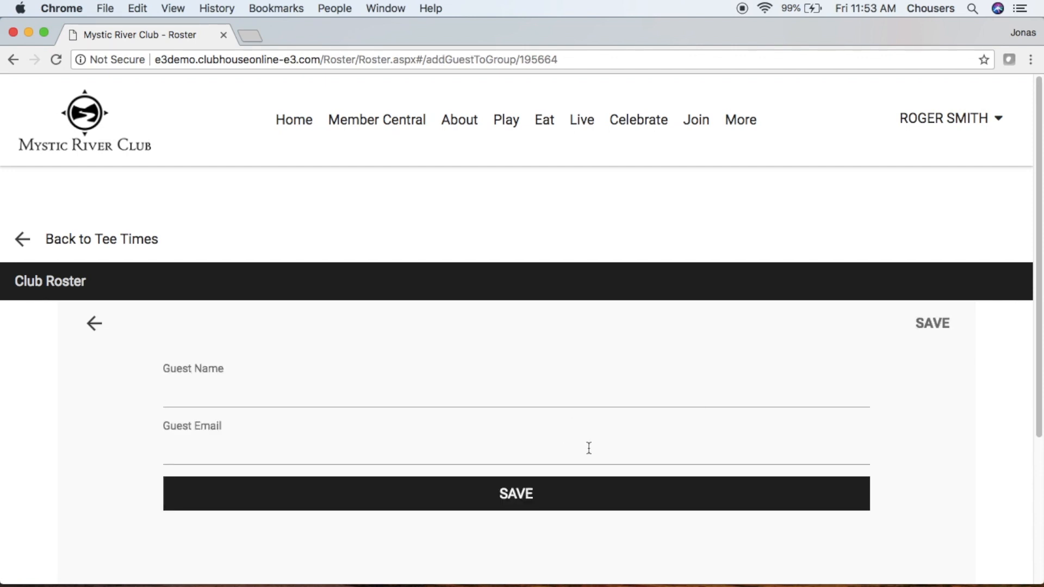
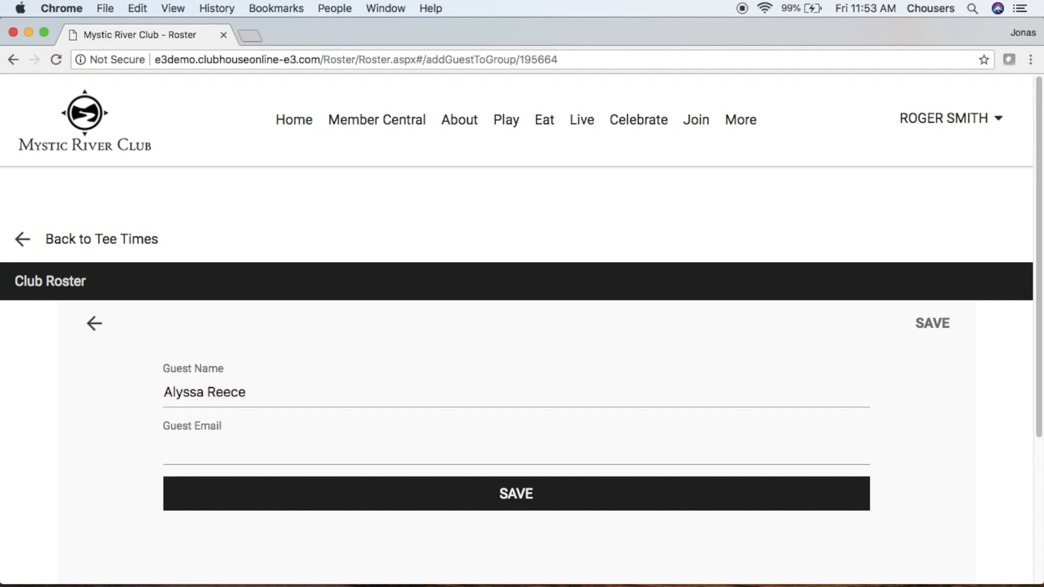
mouse_move(590, 497)
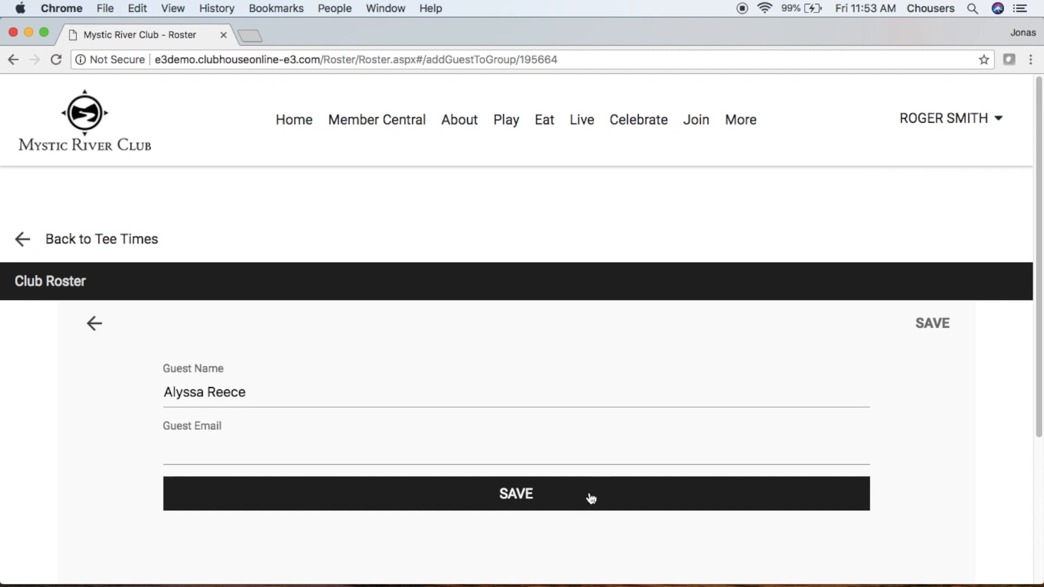
click(516, 493)
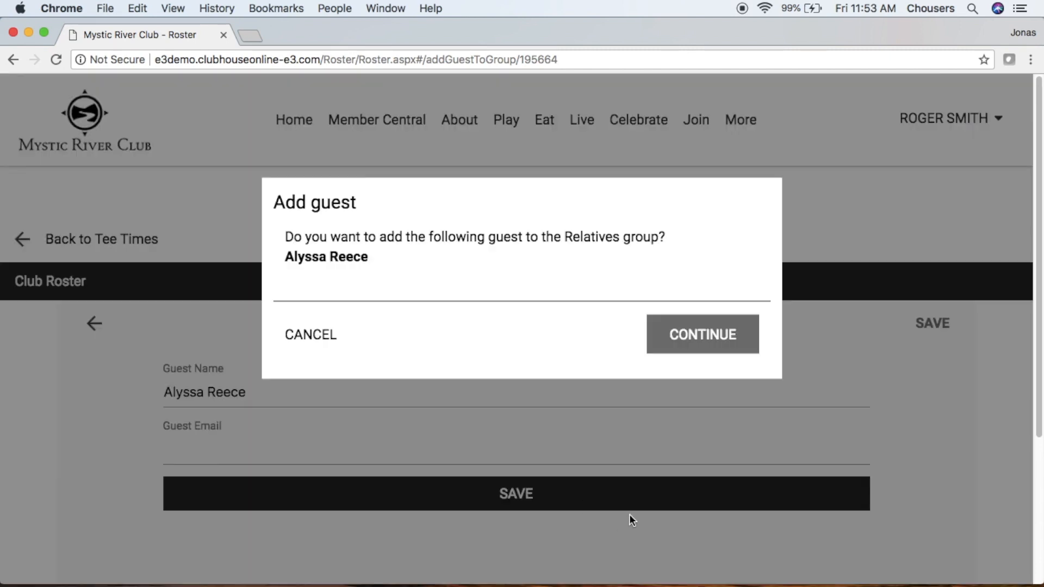
click(702, 334)
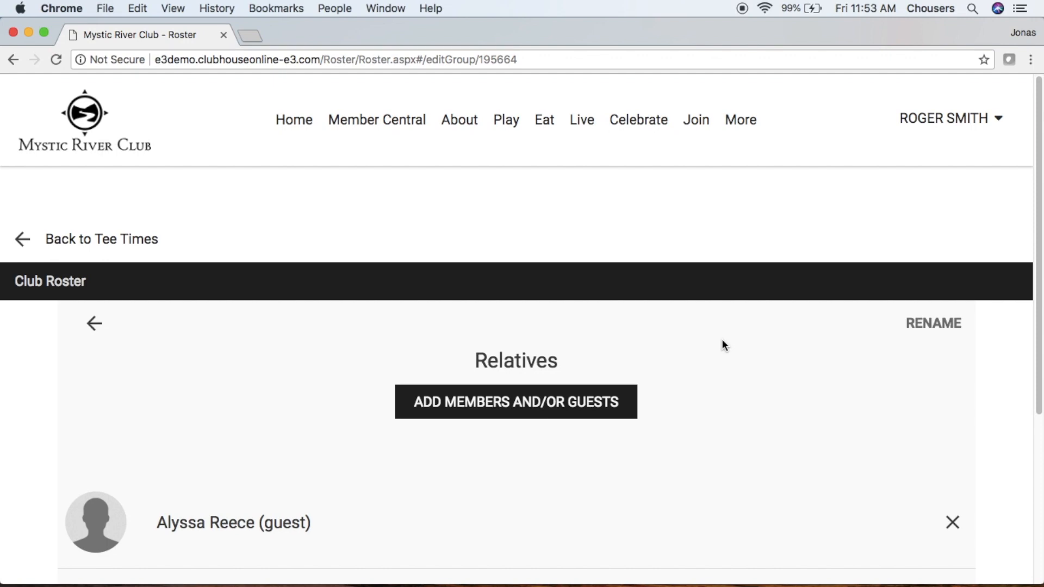
click(95, 323)
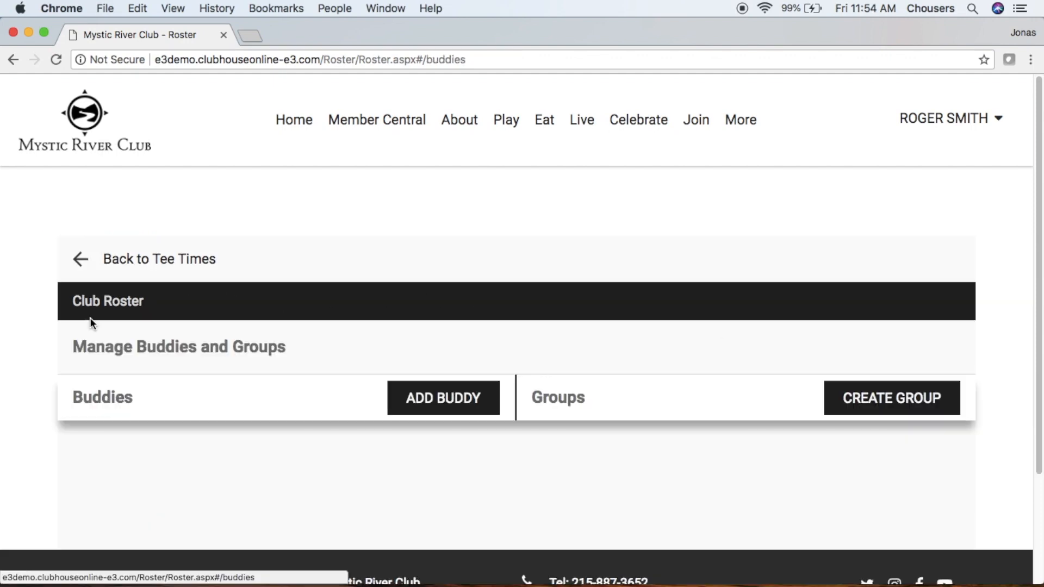
scroll(down, 3)
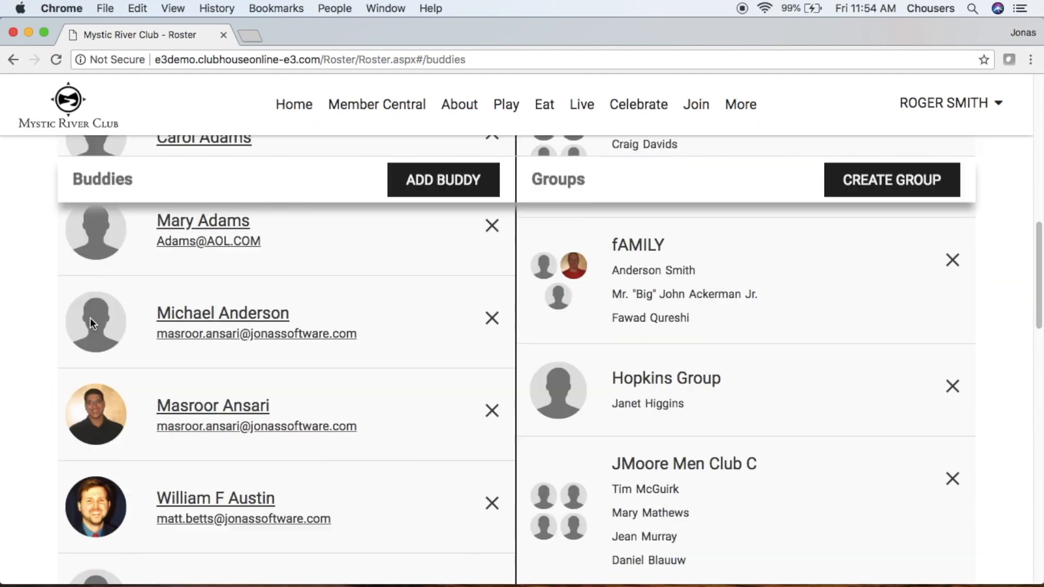
scroll(down, 3)
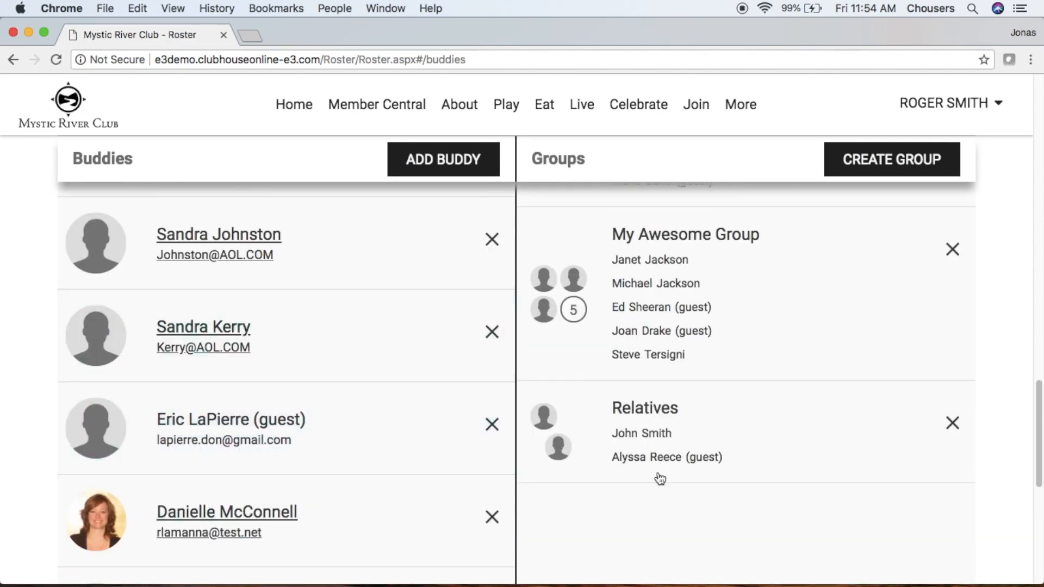
mouse_move(747, 526)
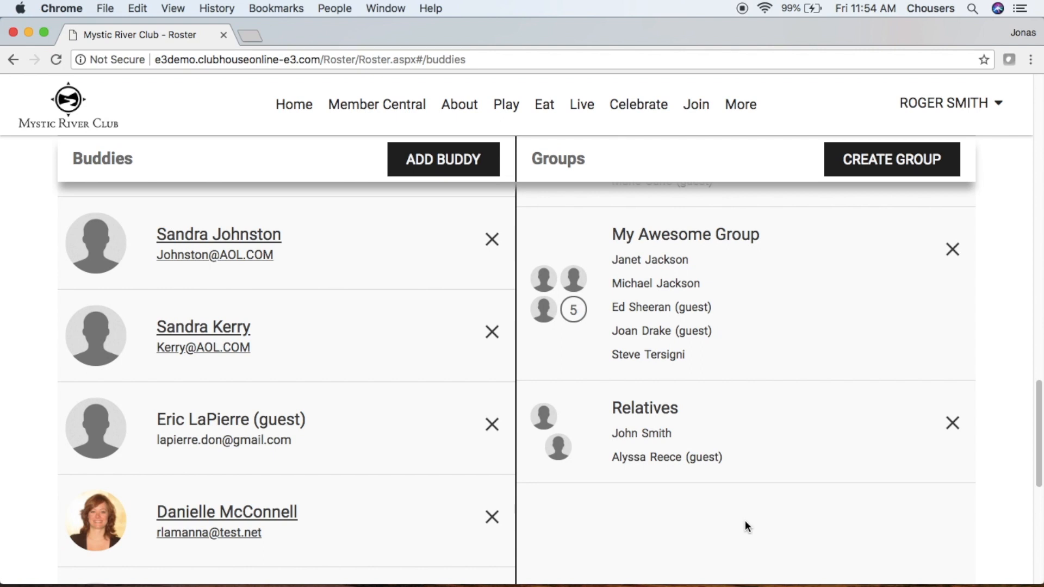
scroll(up, 3)
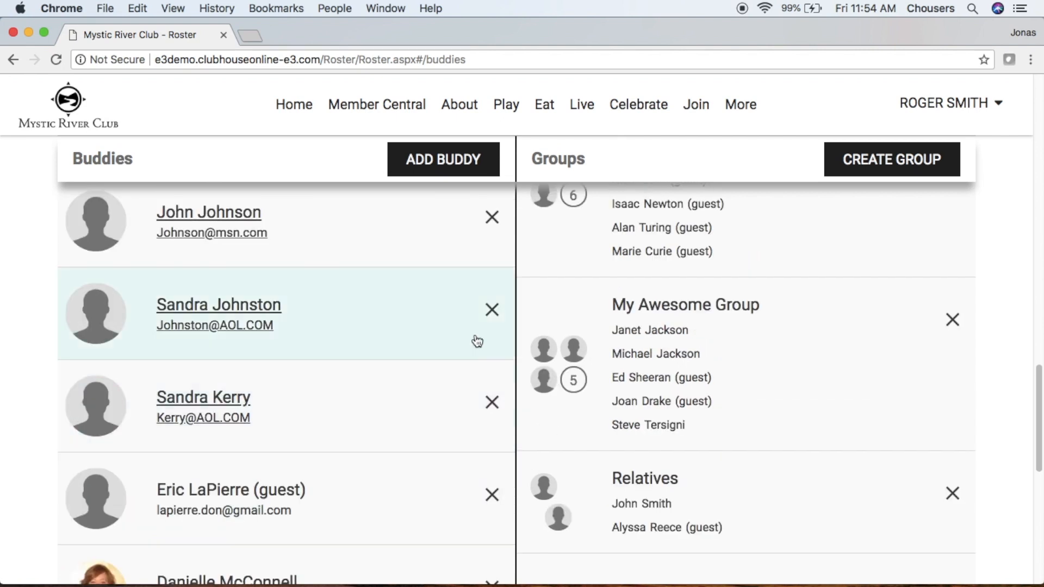
mouse_move(494, 229)
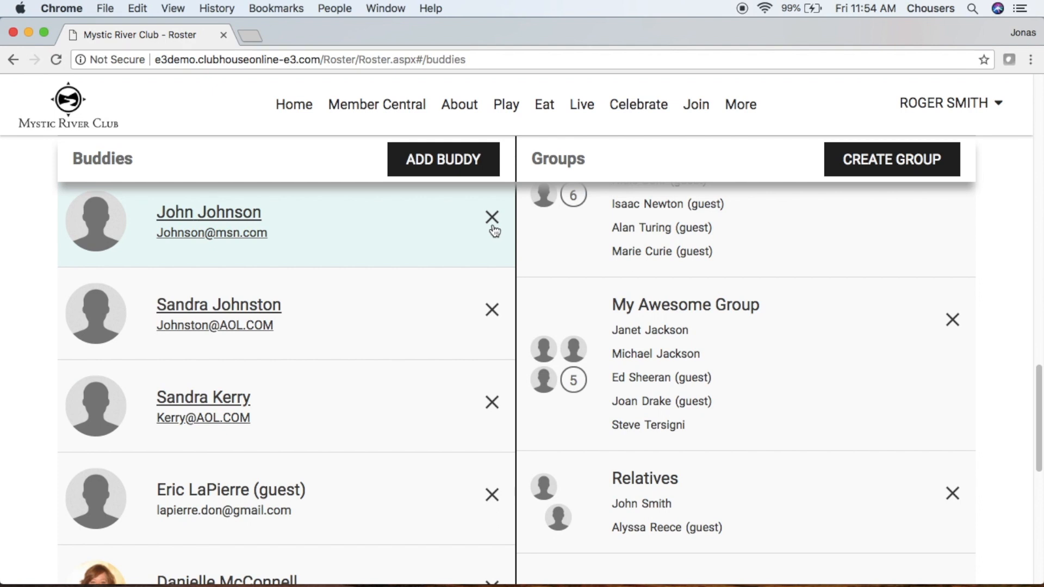
click(492, 217)
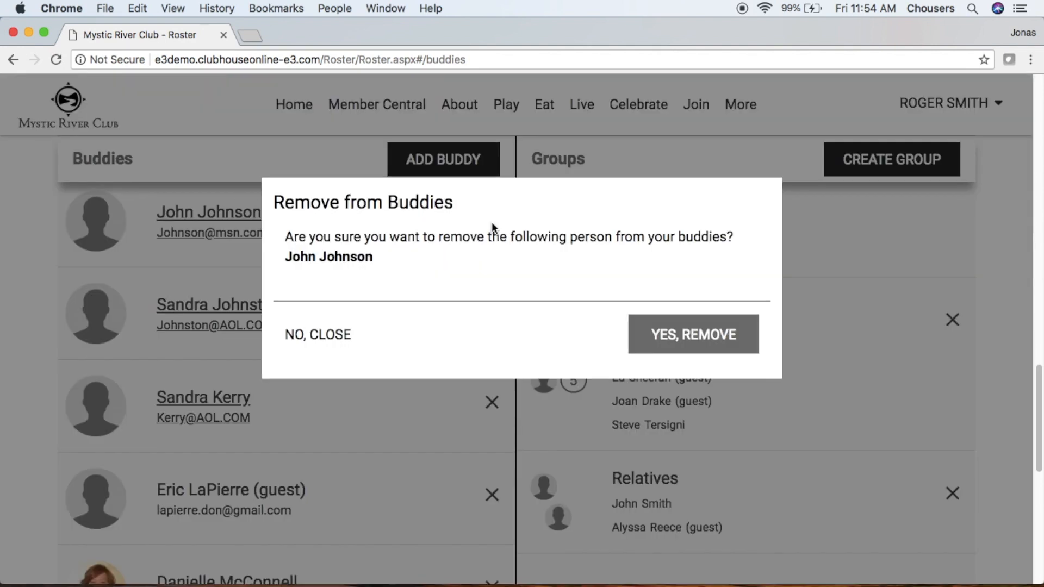
mouse_move(529, 278)
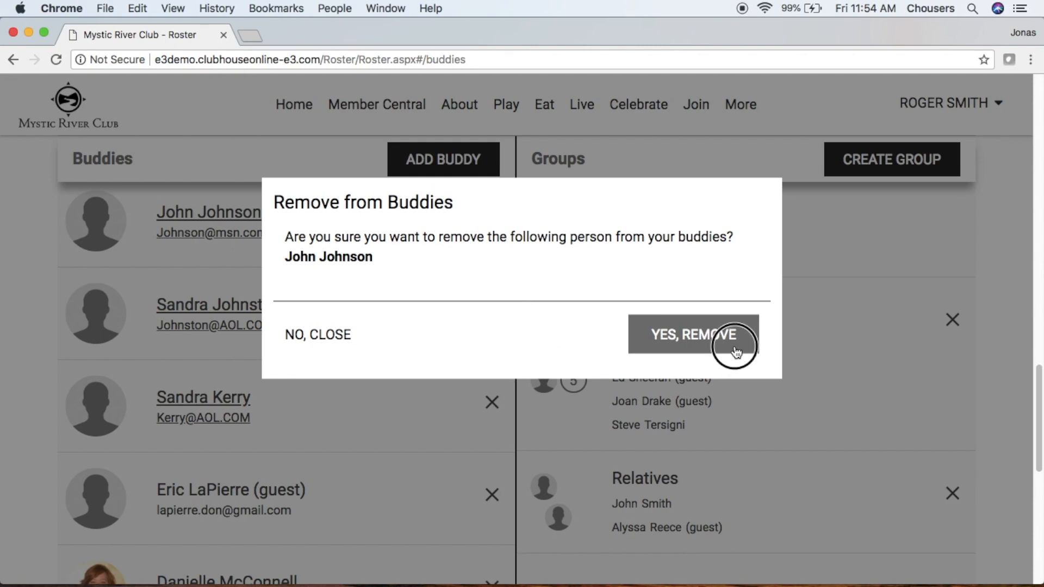
click(692, 335)
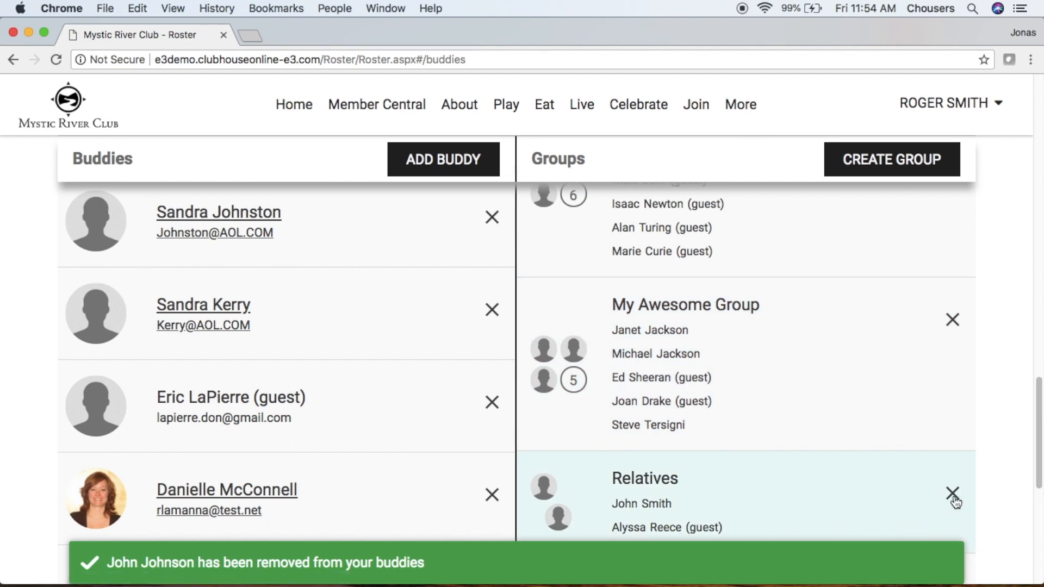
mouse_move(900, 509)
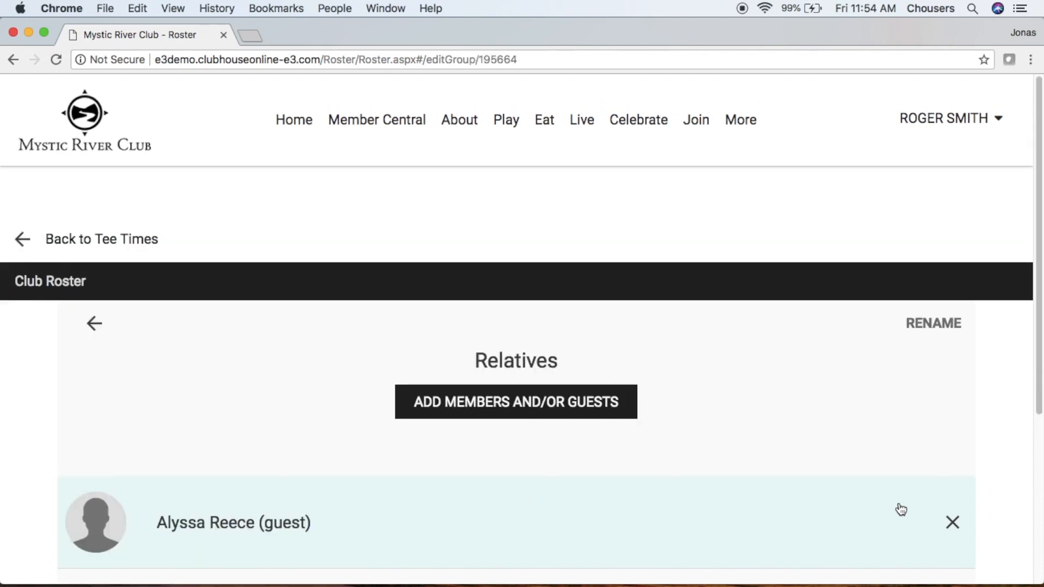
scroll(down, 3)
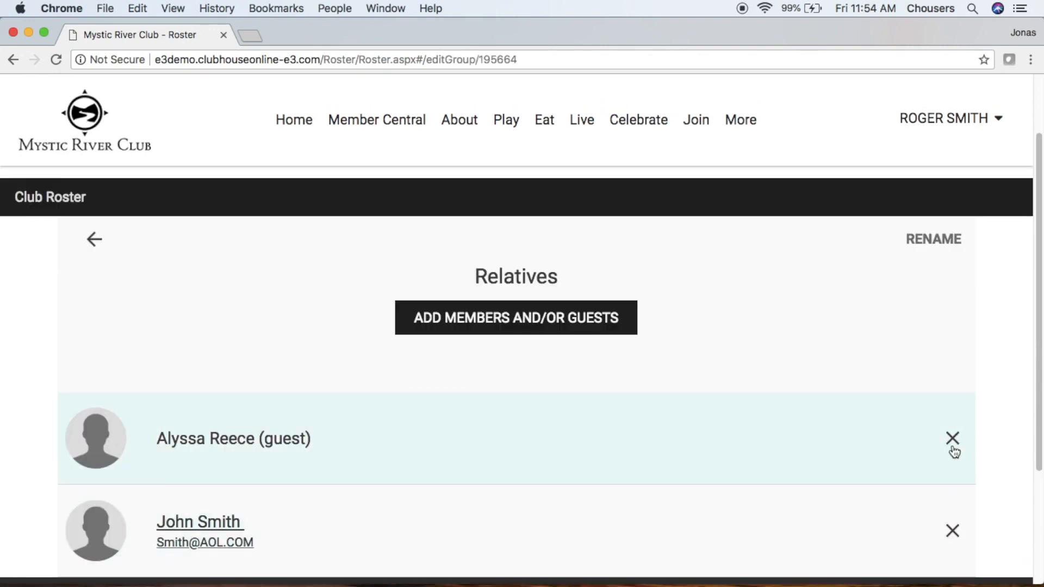
click(951, 438)
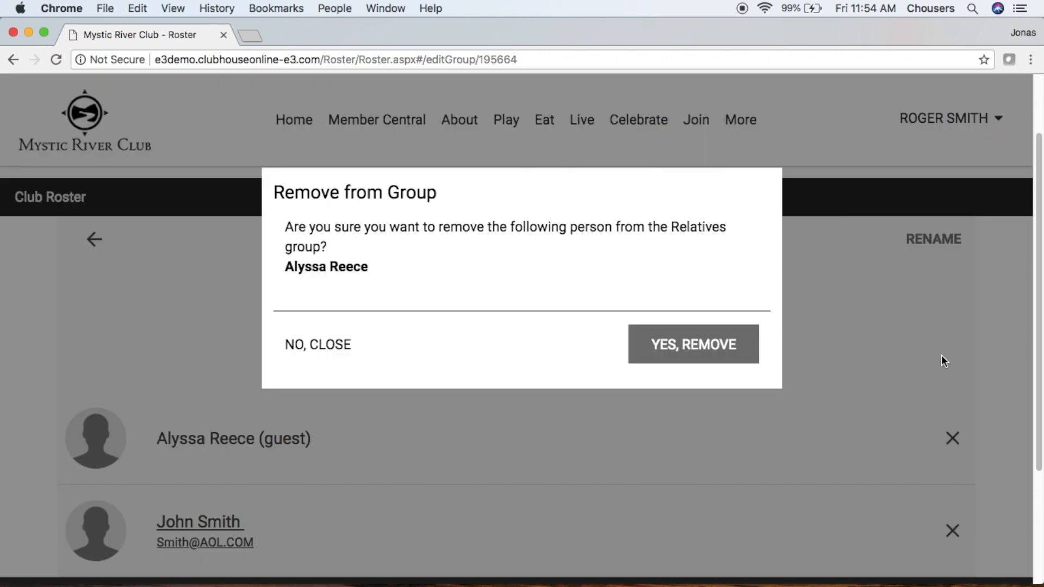
click(692, 344)
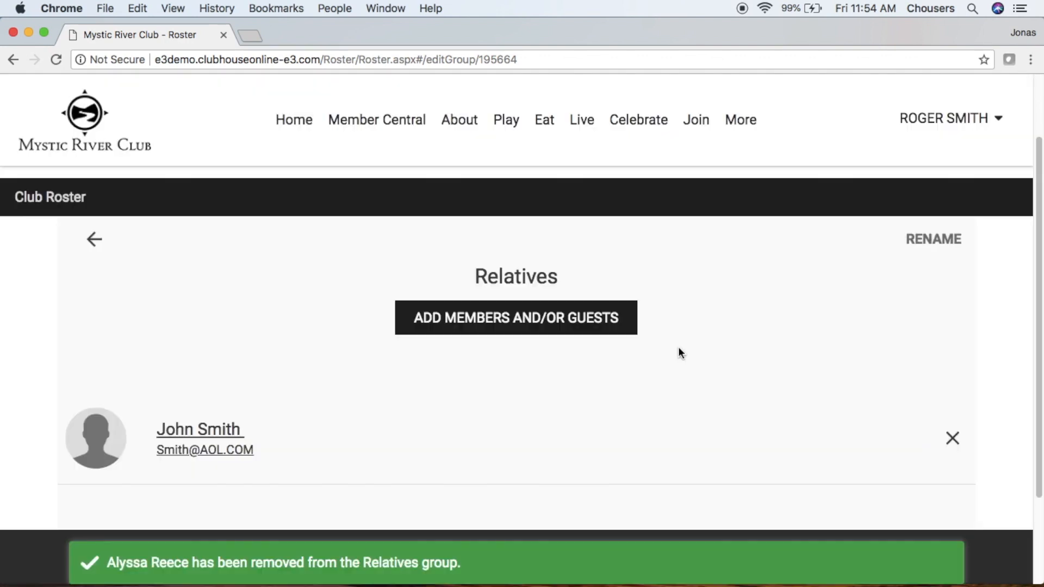